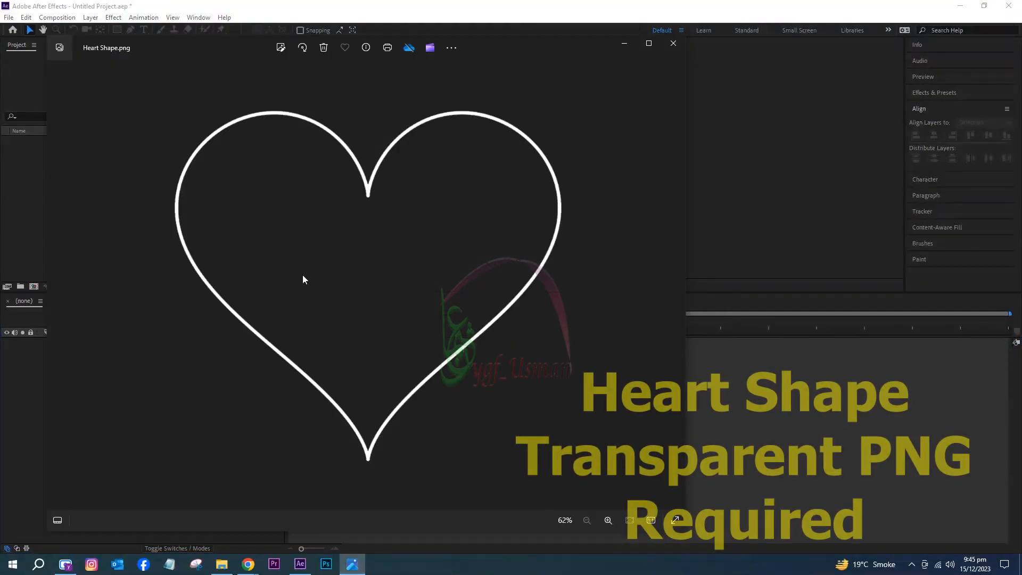
# - Import Heart Shape.png and make a 1920x1080 Heart Shape composition from it
pyautogui.click(672, 43)
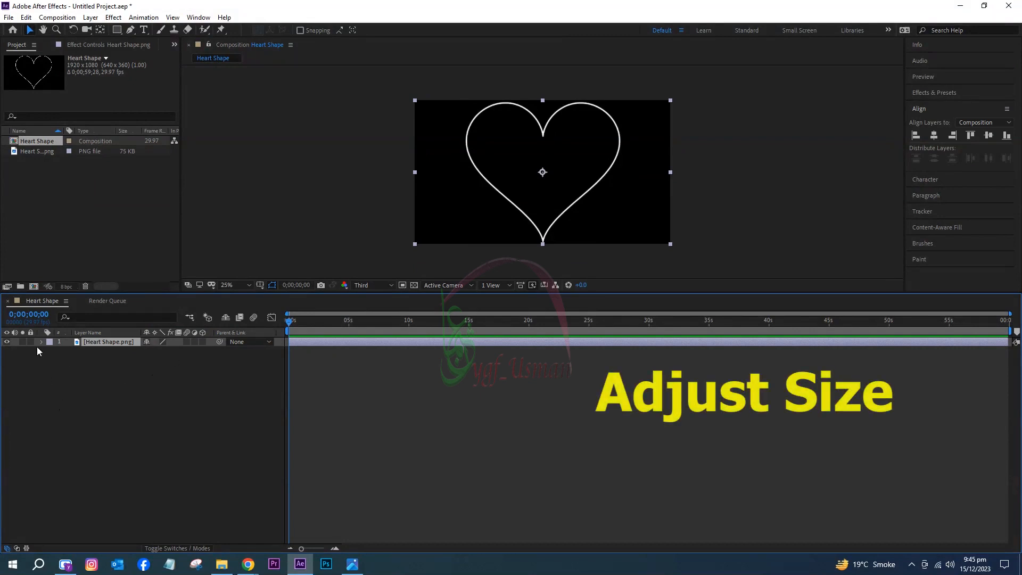
# - Expand the heart layer's Transform properties and set Scale to 50%
pyautogui.click(42, 341)
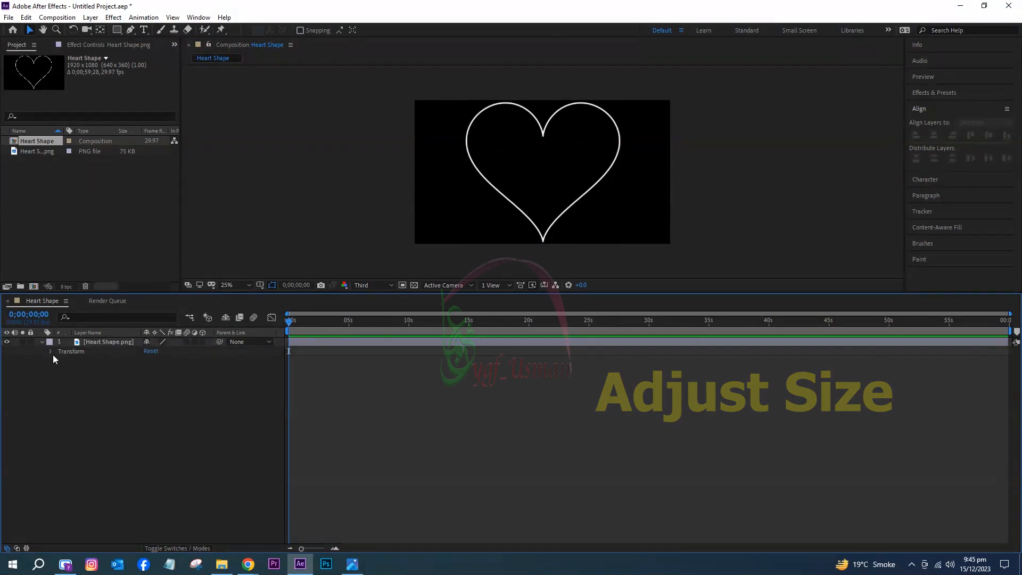
pyautogui.click(49, 351)
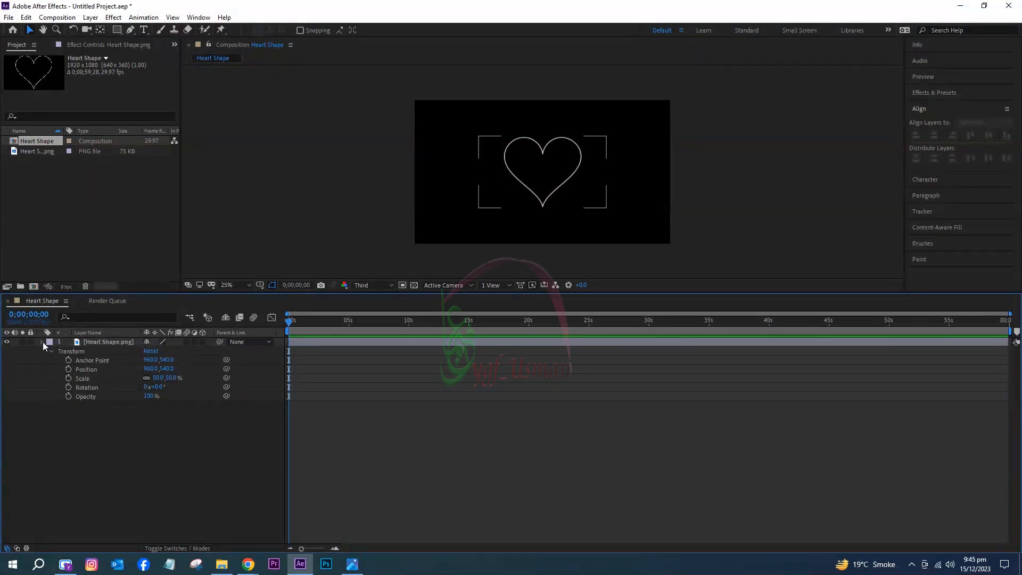
# - Pre-compose the heart layer into a new nested composition
pyautogui.rightClick(108, 342)
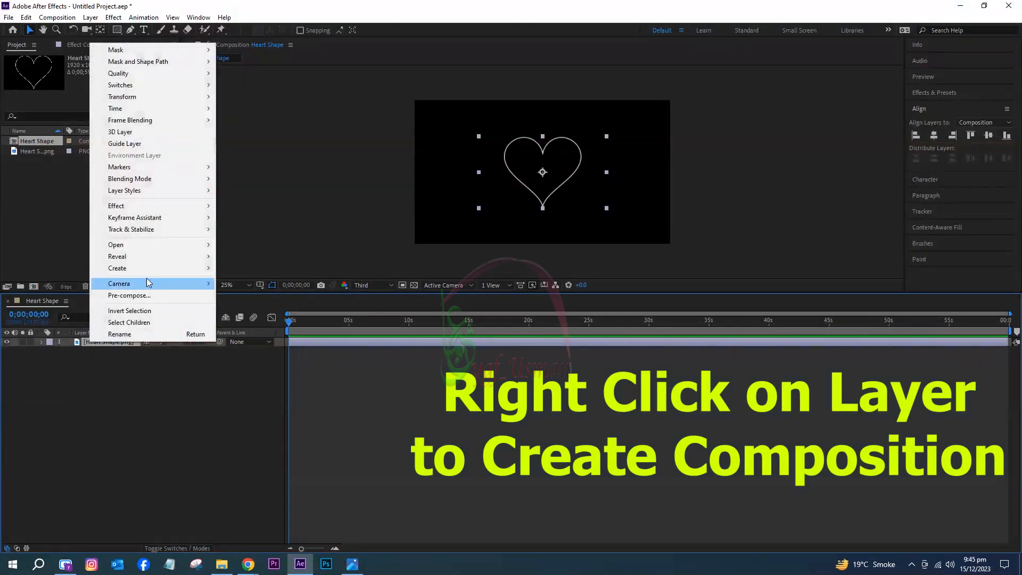
pyautogui.click(128, 295)
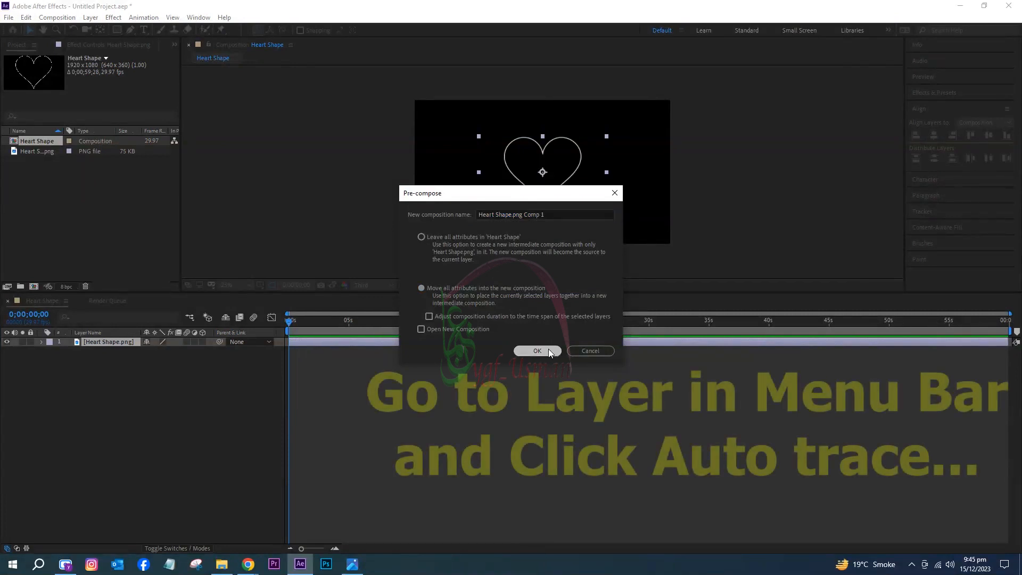
pyautogui.click(537, 351)
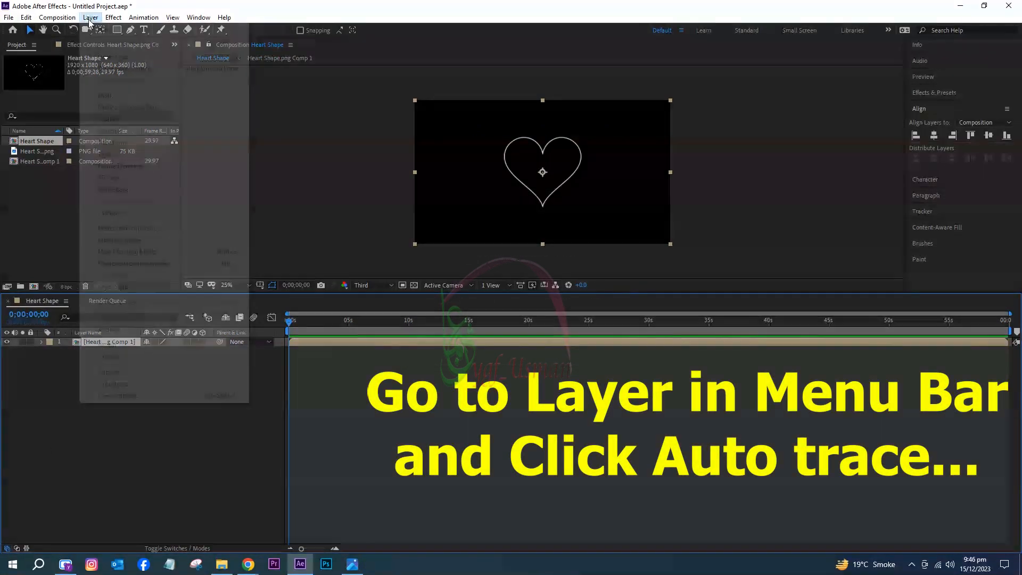
# - Run Layer > Auto-trace to convert the heart outline into masks
pyautogui.click(89, 17)
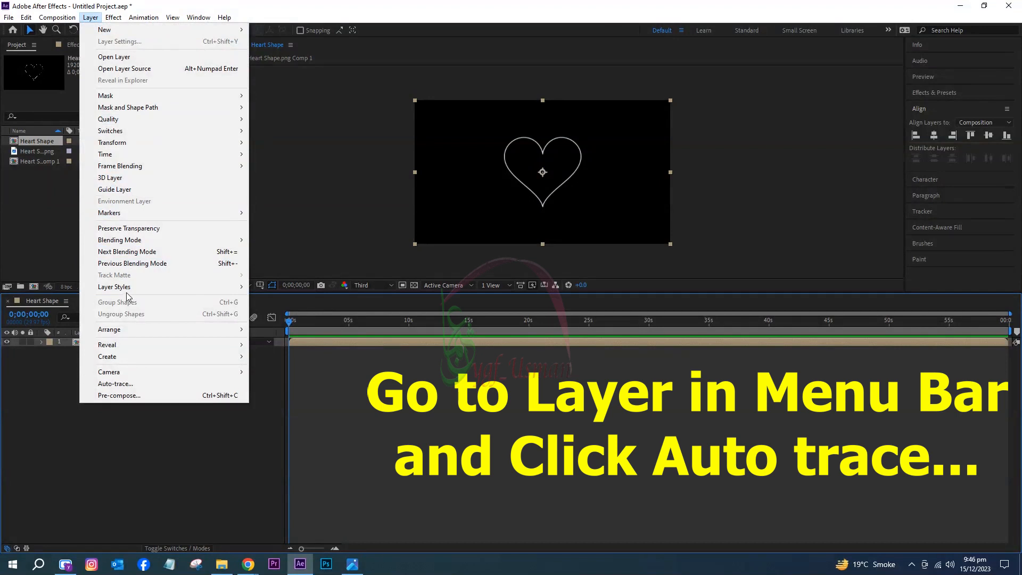
pyautogui.moveTo(115, 383)
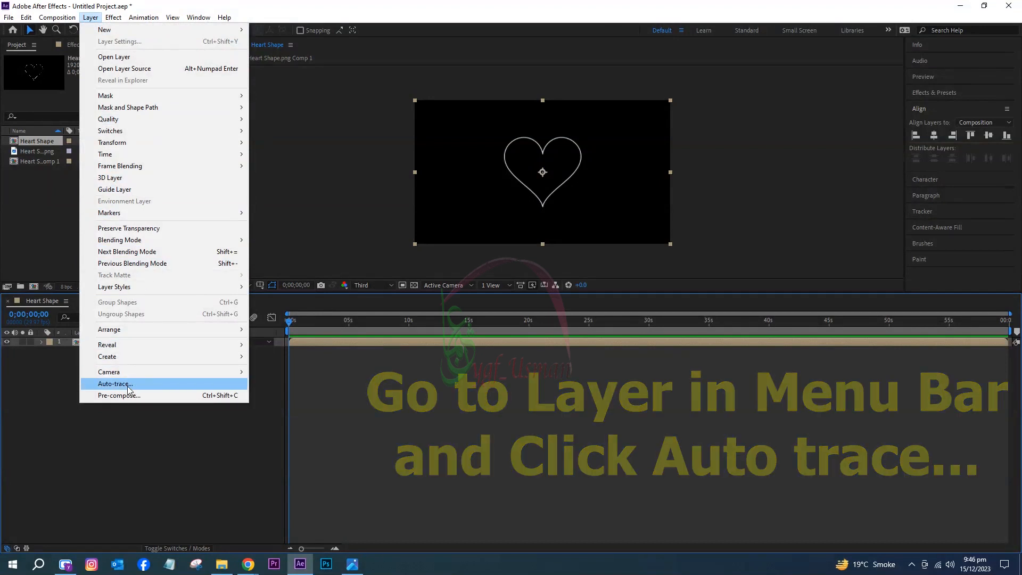
pyautogui.click(115, 383)
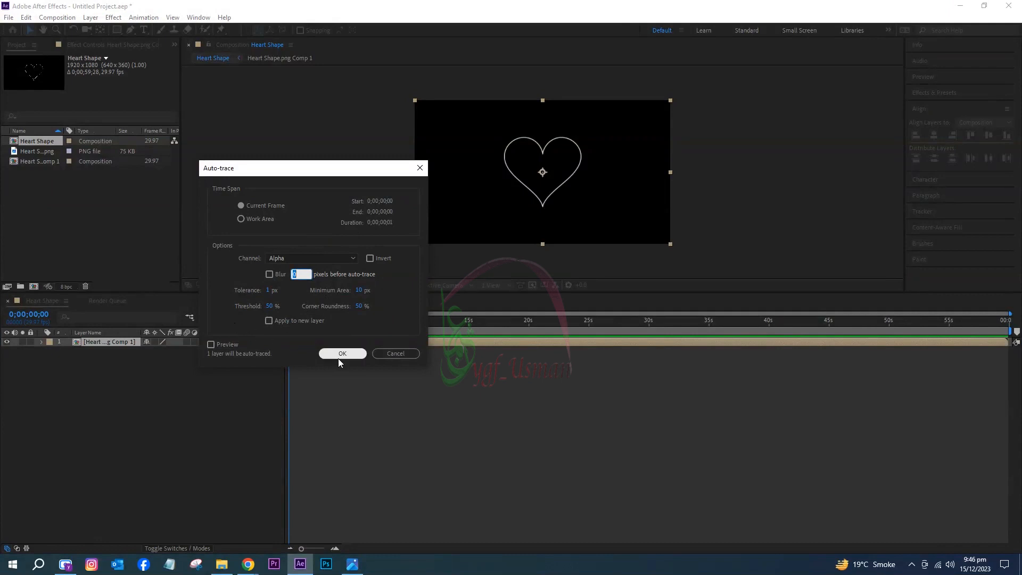
pyautogui.click(342, 353)
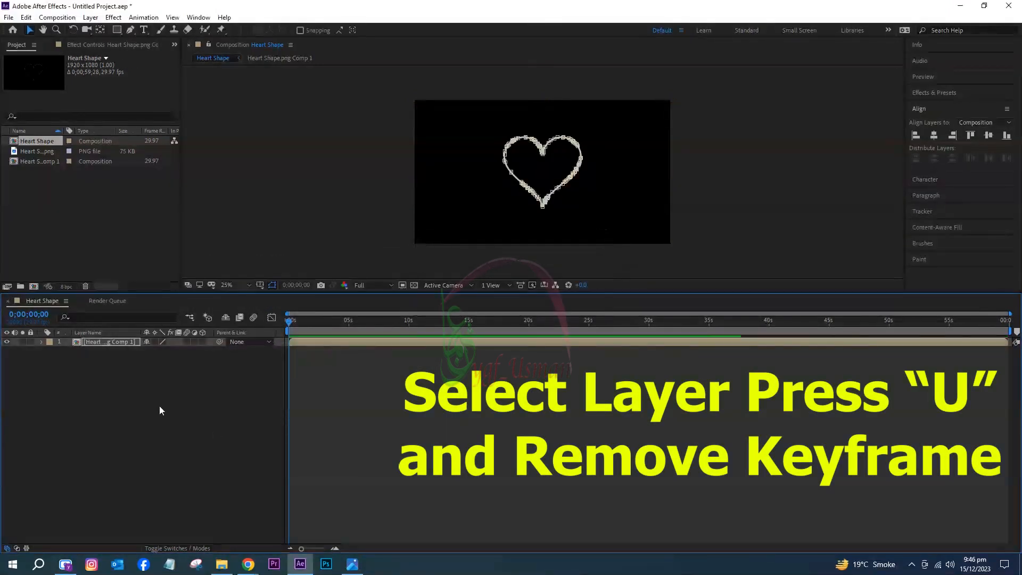
# - Select the heart comp layer and reveal its keyframes with U to remove the leftover one
pyautogui.click(109, 341)
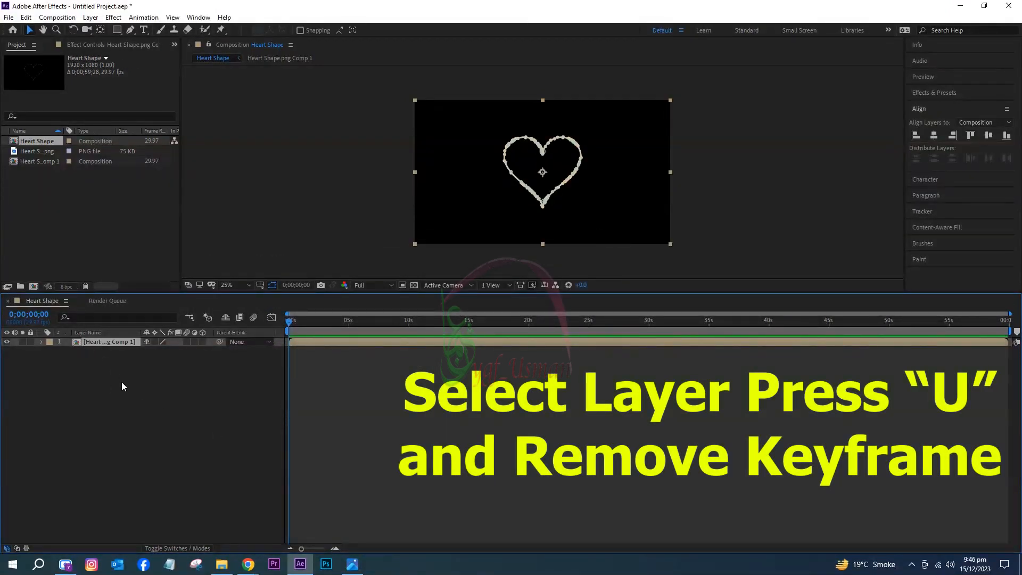
pyautogui.press('u')
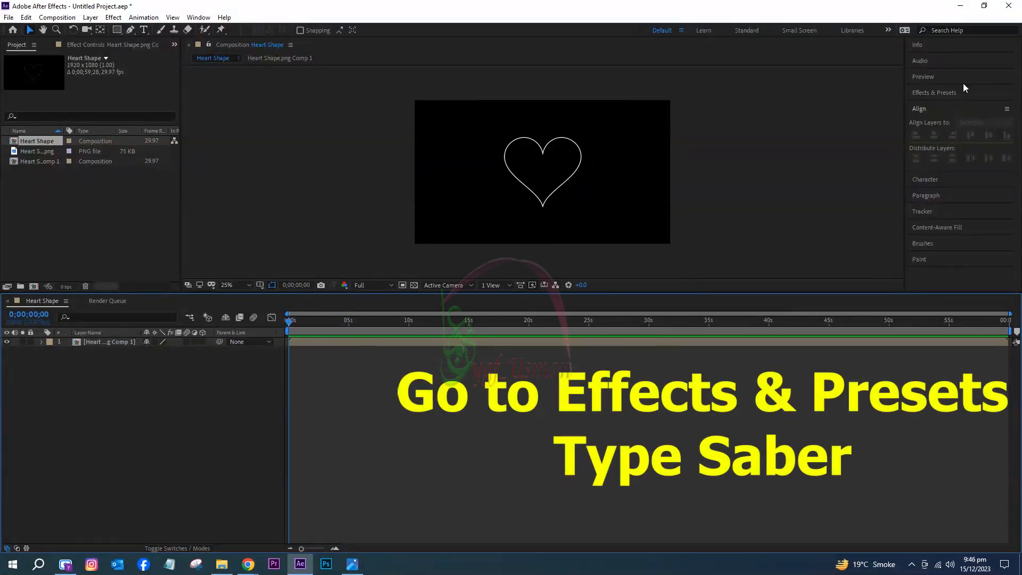
# - Apply Saber to the heart comp layer and set Composite Settings to Transparent
pyautogui.click(934, 92)
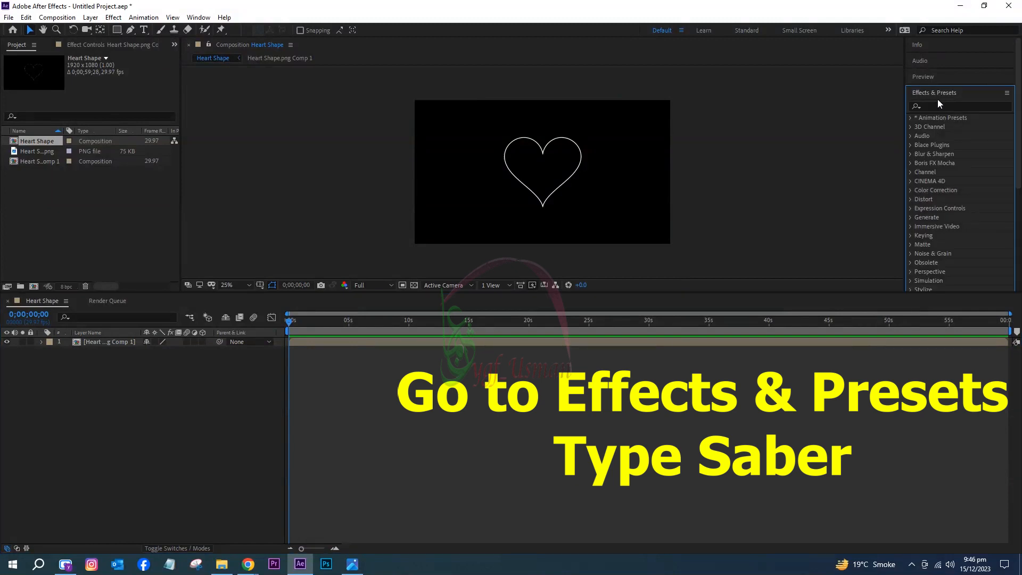
pyautogui.write('sab')
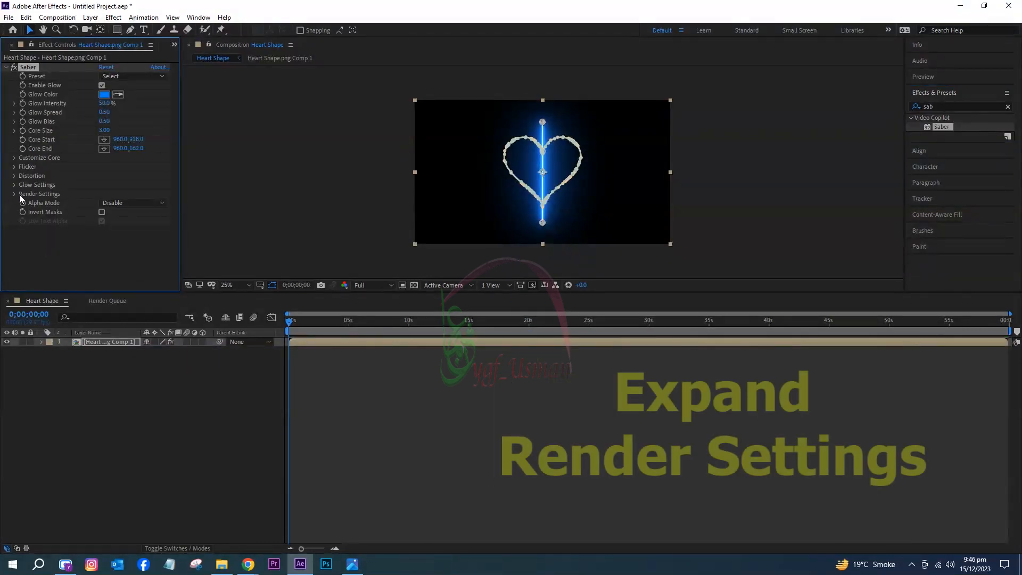
pyautogui.click(14, 193)
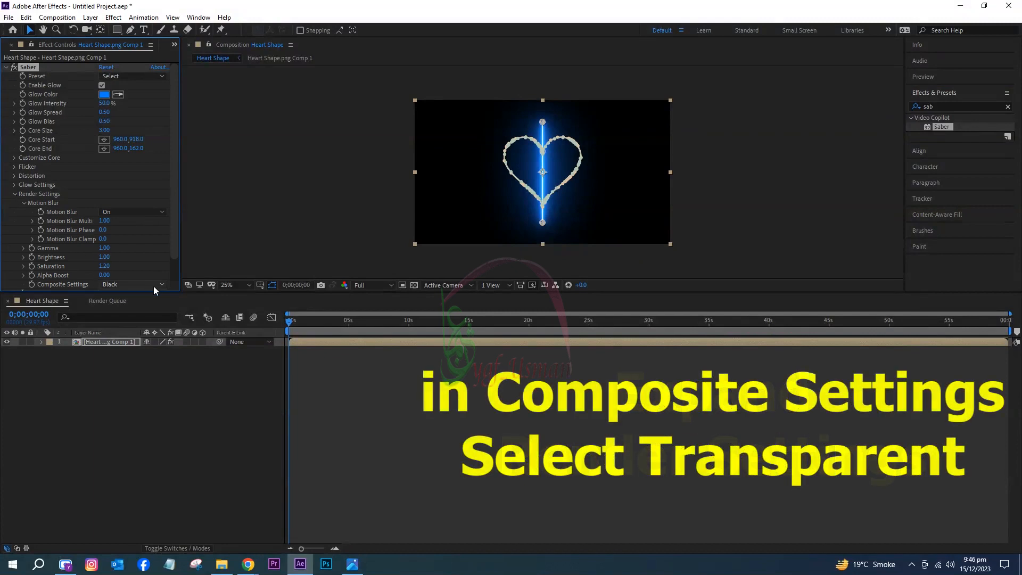
pyautogui.click(132, 284)
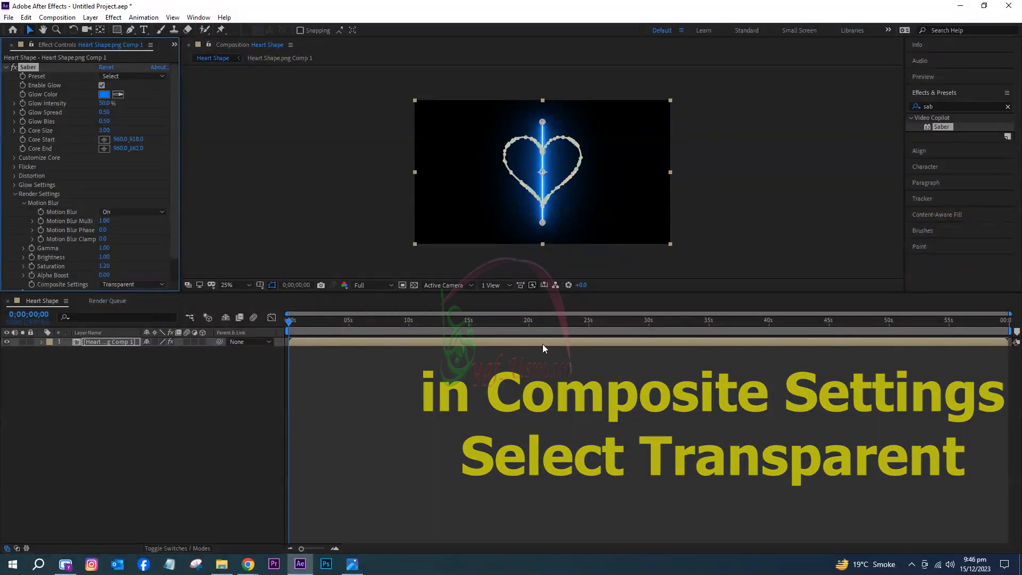
pyautogui.click(133, 284)
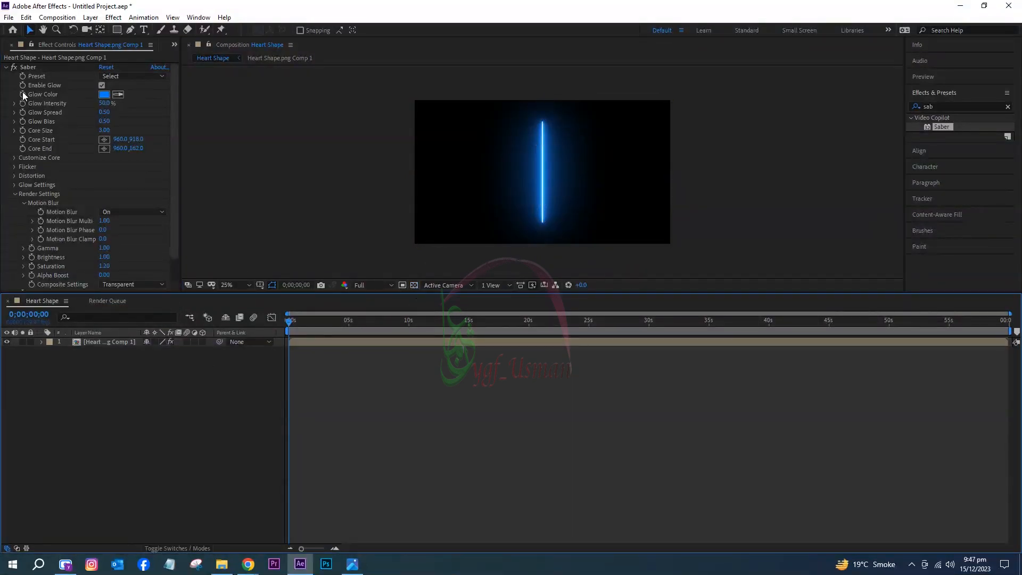
# - Set Saber's Core Type to Layer Masks and Glow Spread to 0.10
pyautogui.click(15, 157)
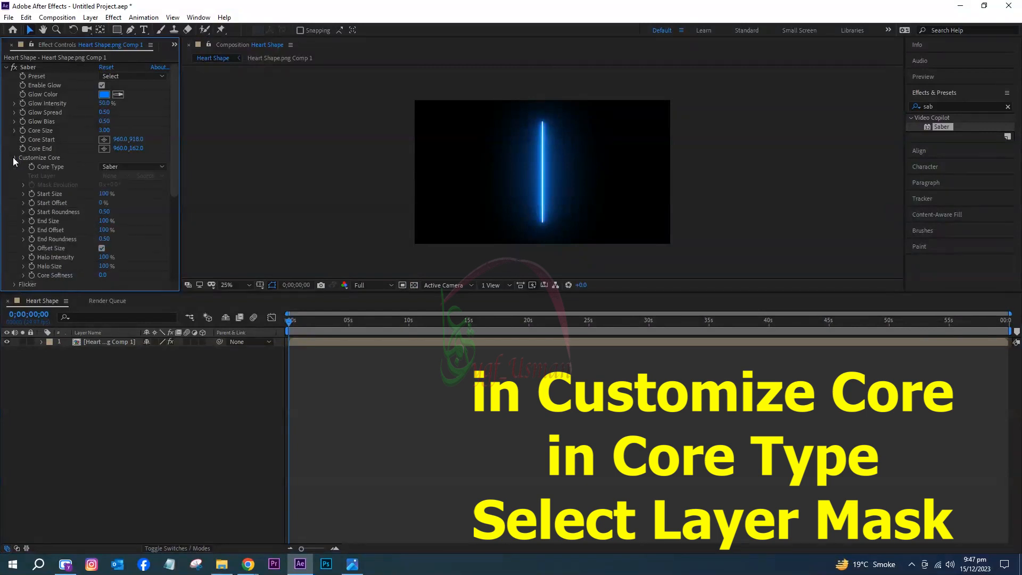
pyautogui.click(131, 166)
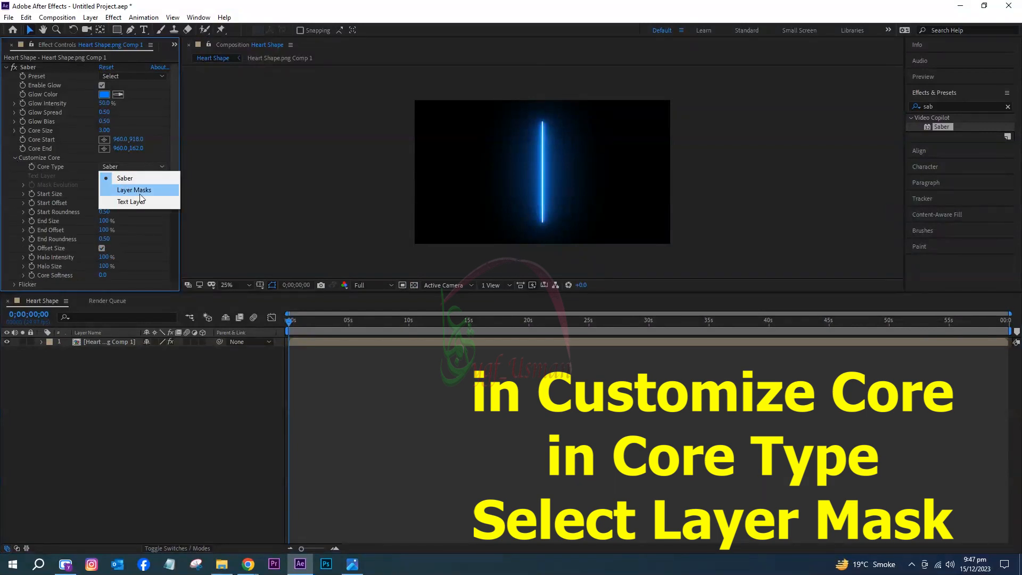
pyautogui.click(135, 190)
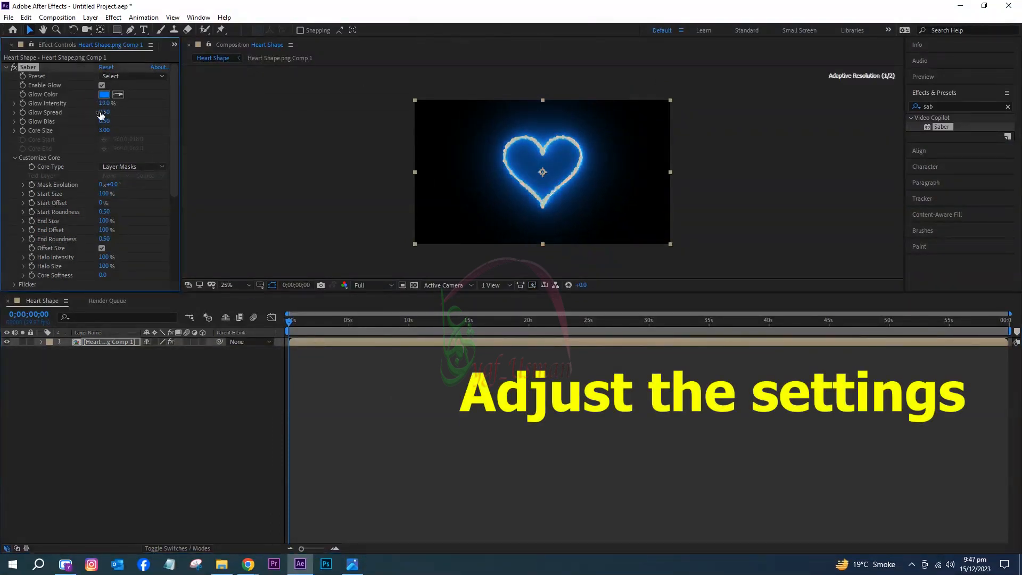
pyautogui.click(103, 112)
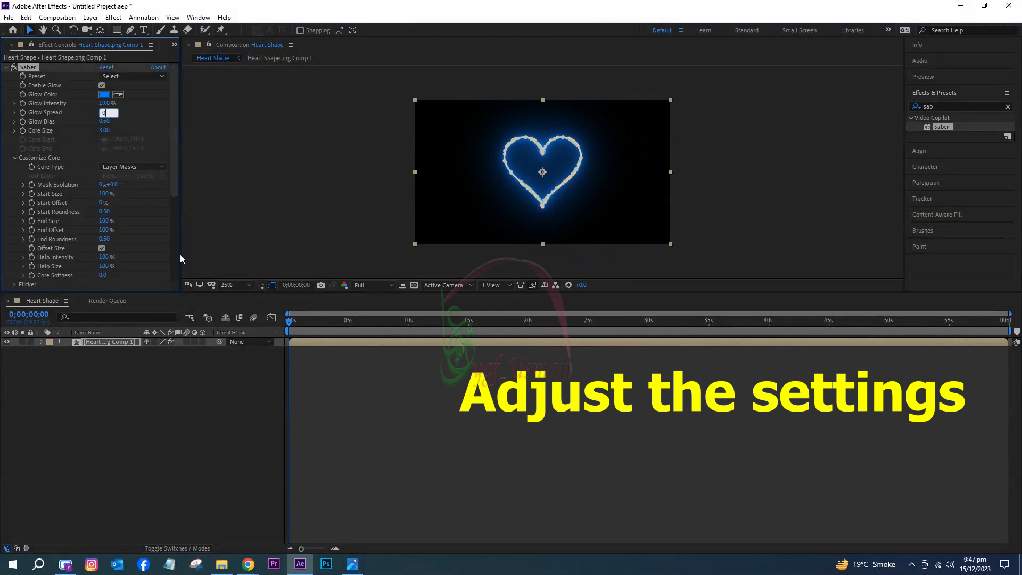
pyautogui.write('0.10')
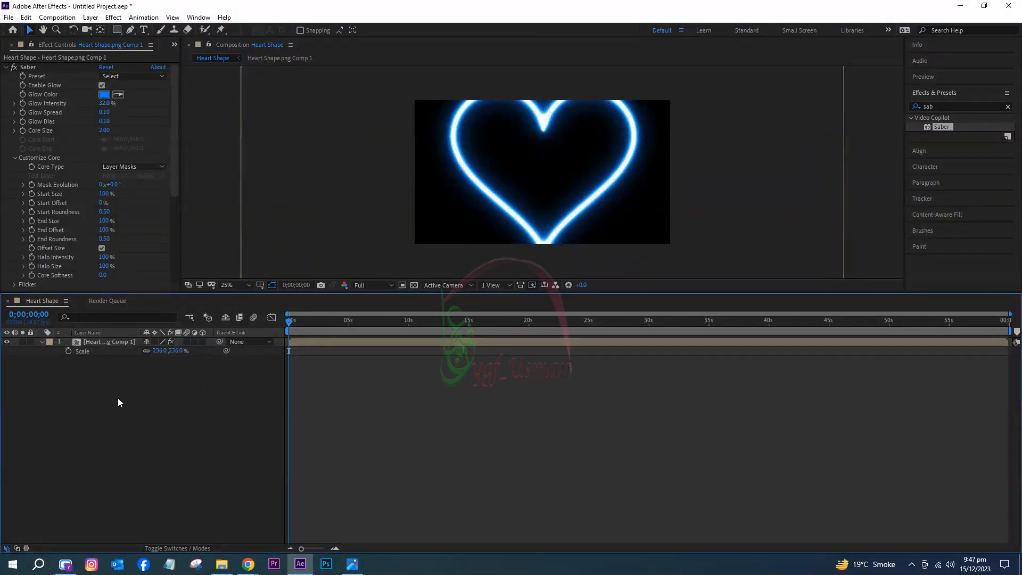
# - Change the heart comp layer's Scale to 100% and expand its property groups
pyautogui.doubleClick(159, 350)
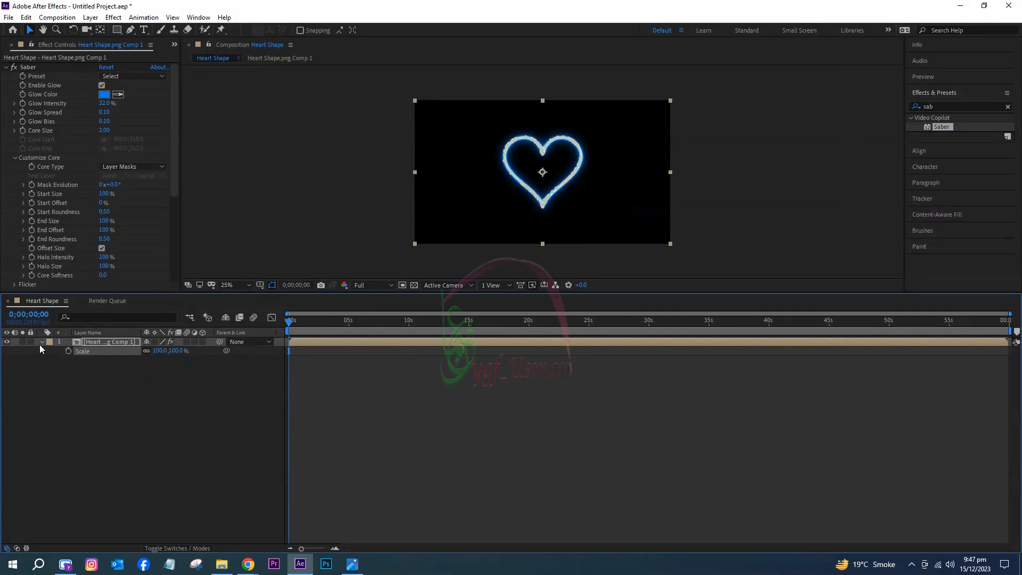
pyautogui.click(42, 341)
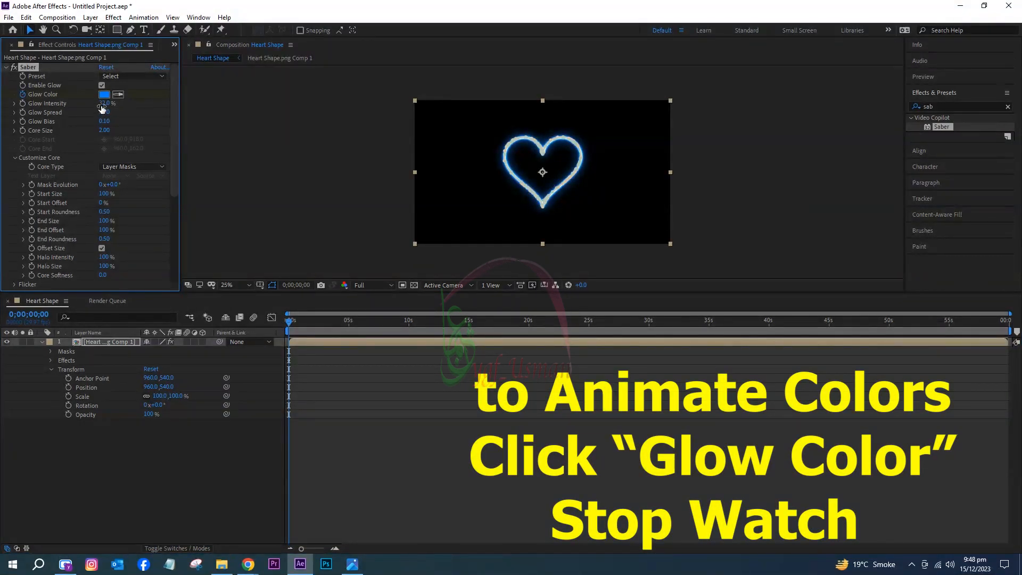
# - Key the Saber glow colour red at the start, then cyan blue
pyautogui.click(104, 94)
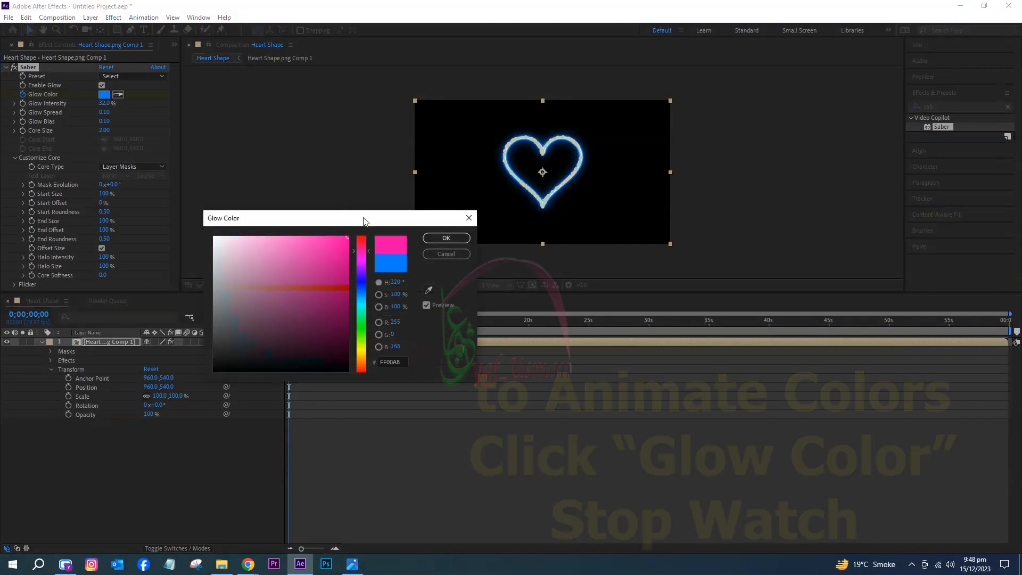
pyautogui.click(445, 238)
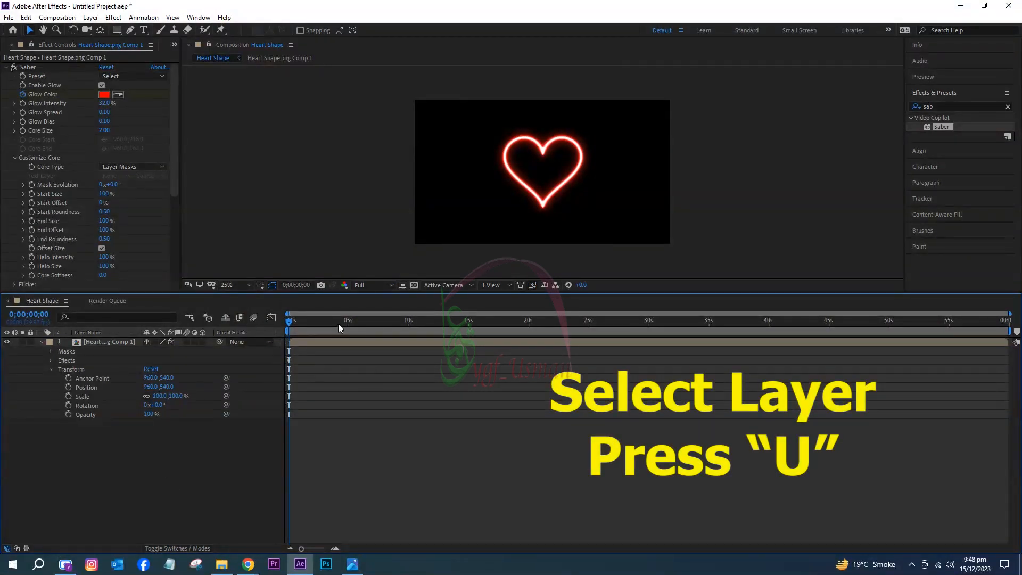
pyautogui.click(109, 342)
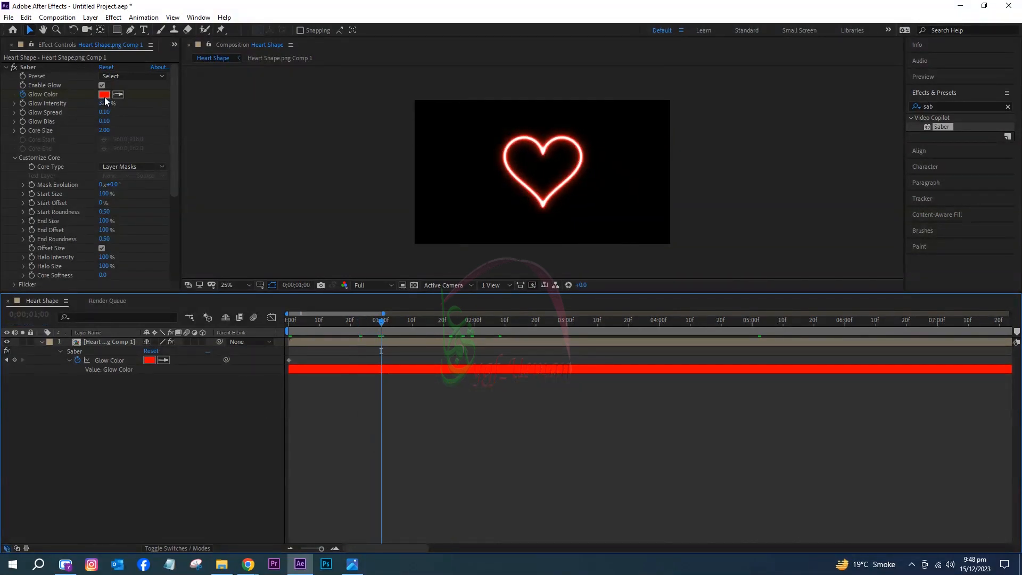
pyautogui.click(104, 95)
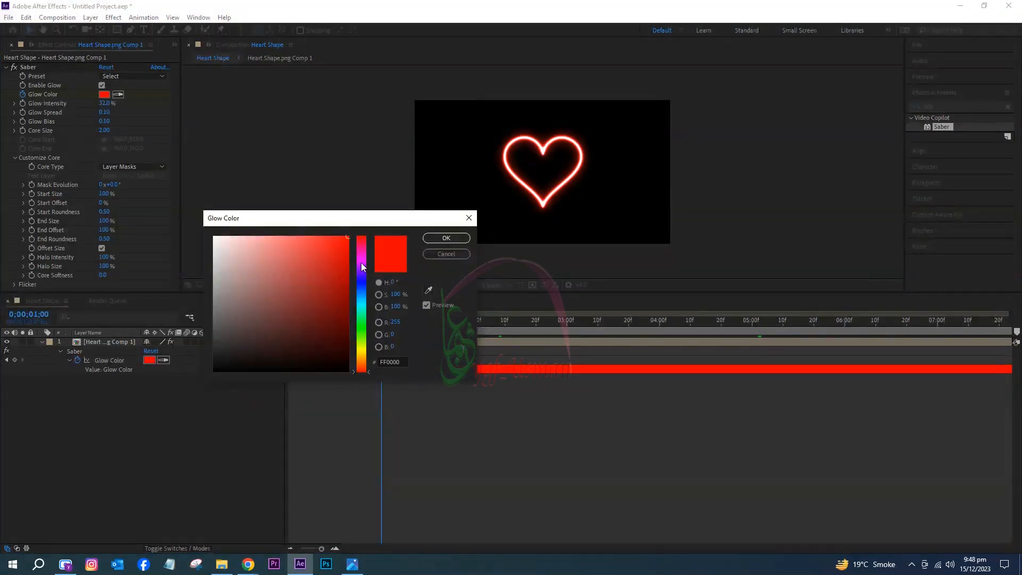
pyautogui.moveTo(362, 266); pyautogui.dragTo(362, 302)
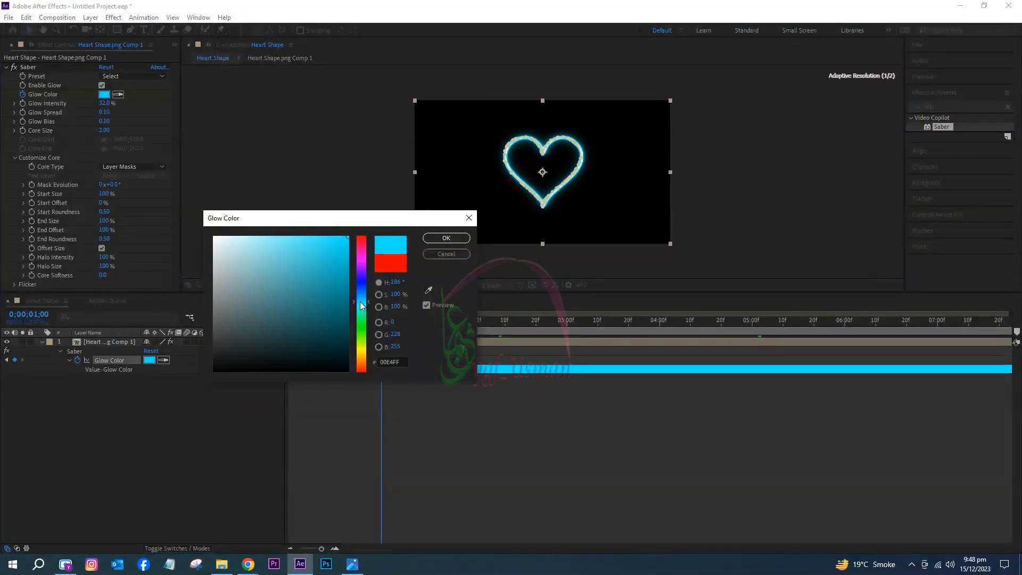
pyautogui.click(446, 238)
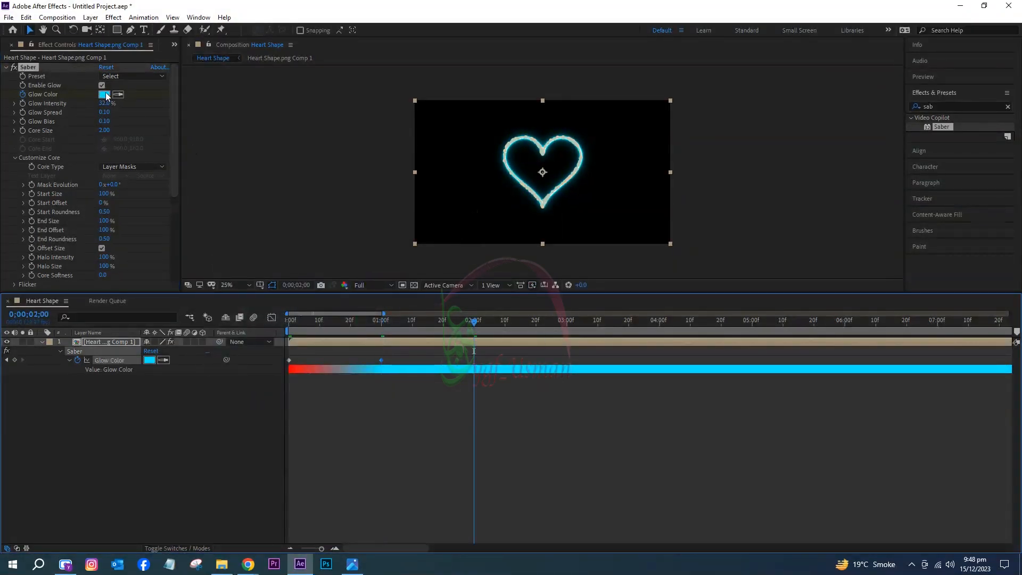
# - Add yellow and then final red Glow Color keyframes to close the cycle
pyautogui.click(104, 95)
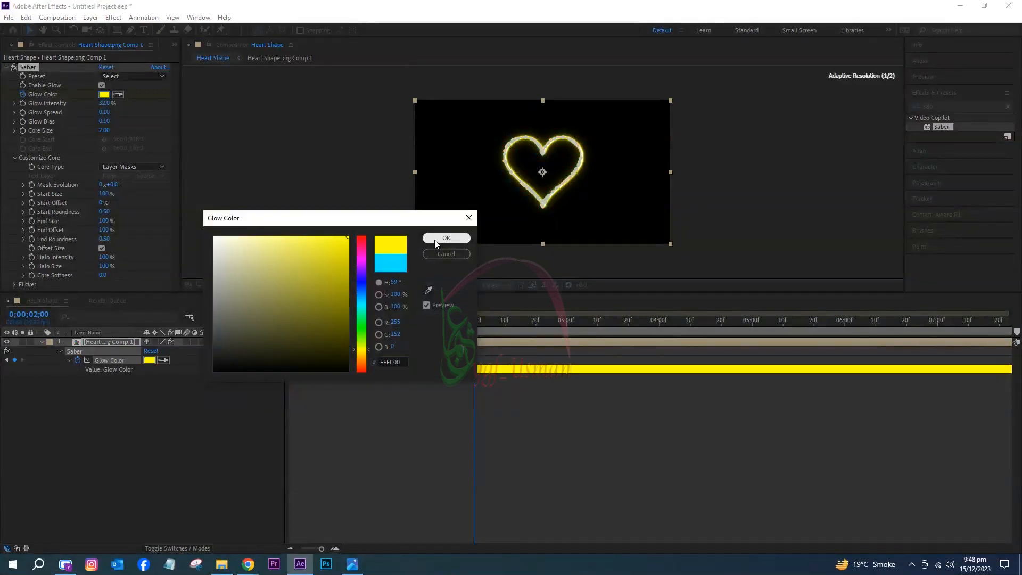
pyautogui.click(446, 237)
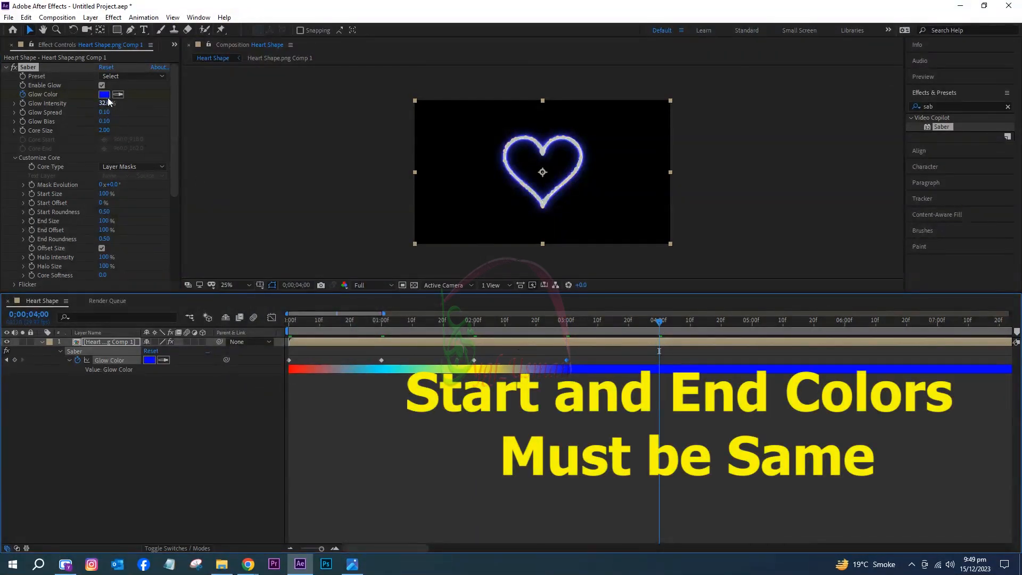
pyautogui.click(288, 360)
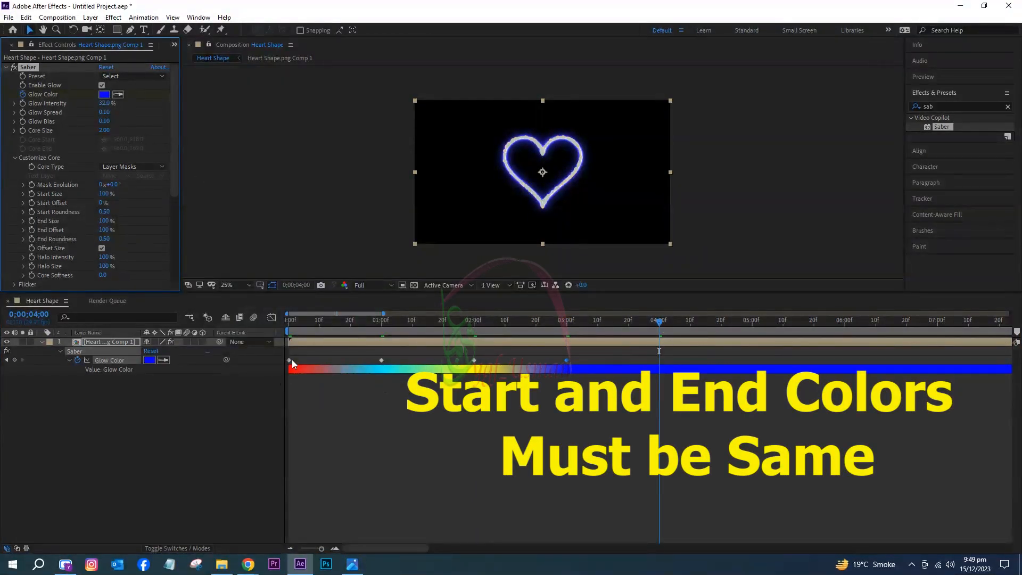
pyautogui.click(104, 94)
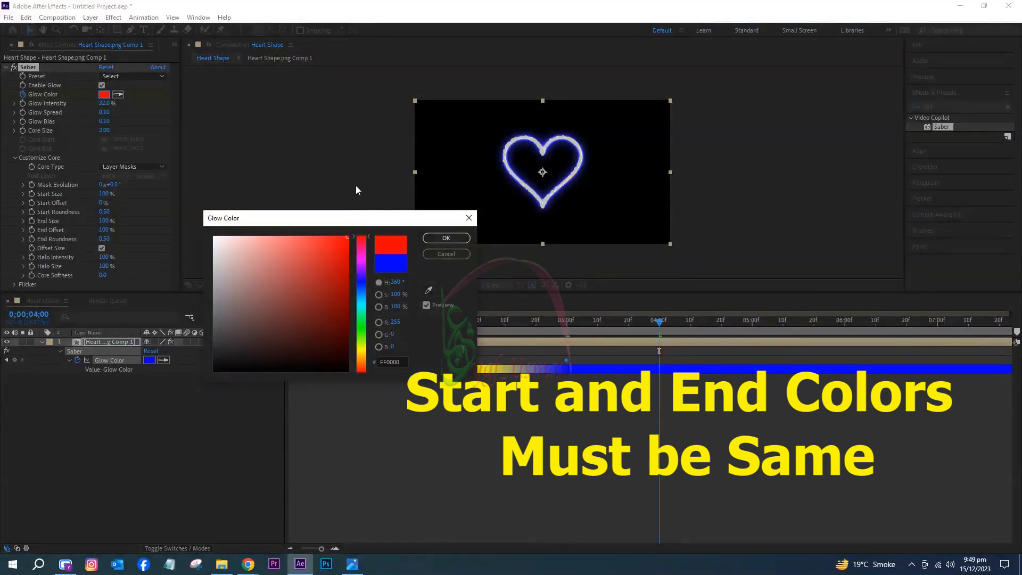
pyautogui.click(446, 237)
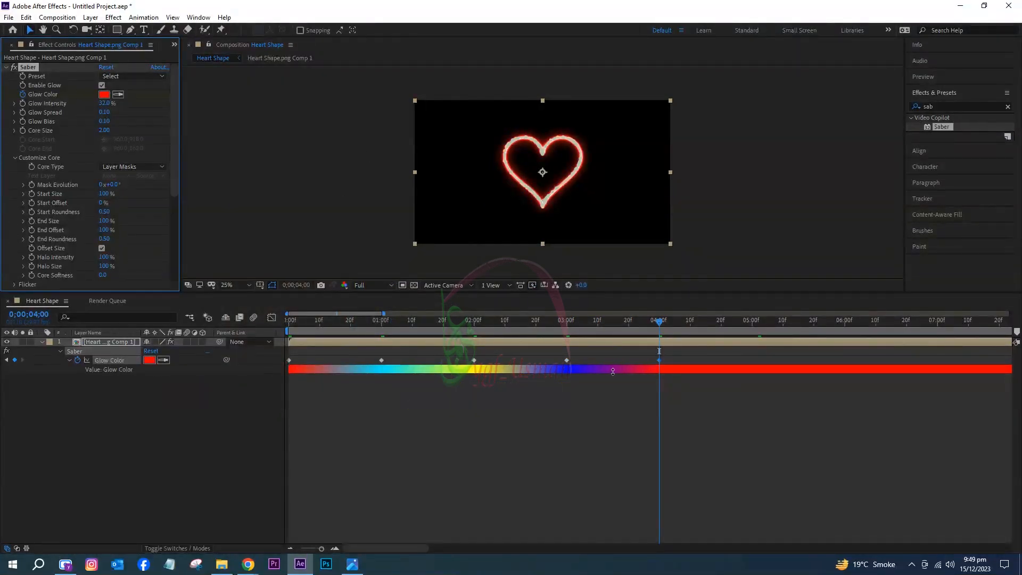
pyautogui.click(754, 320)
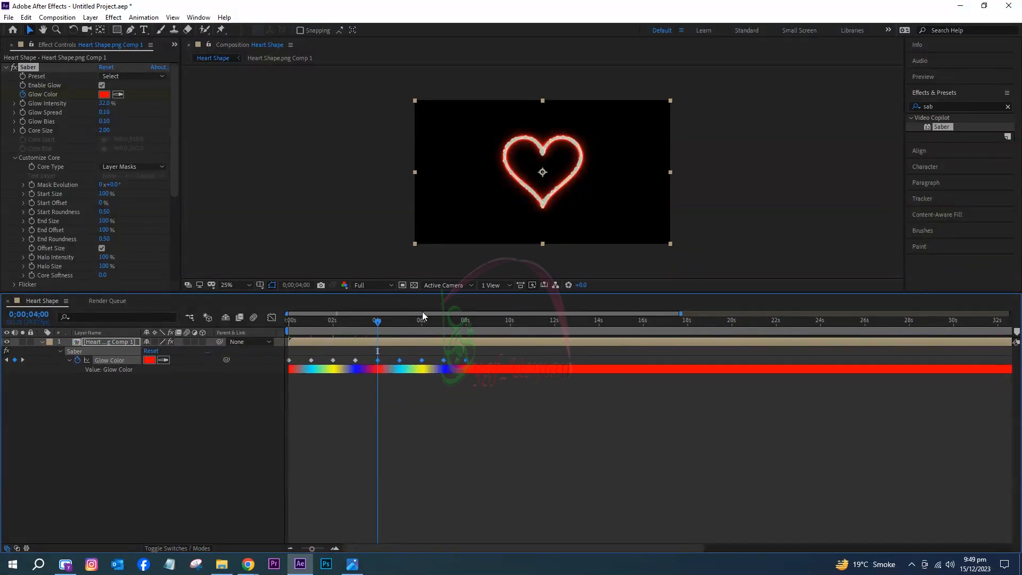
# - Paste a second copy of the Glow Color keyframes and compress them into about five seconds
pyautogui.click(465, 320)
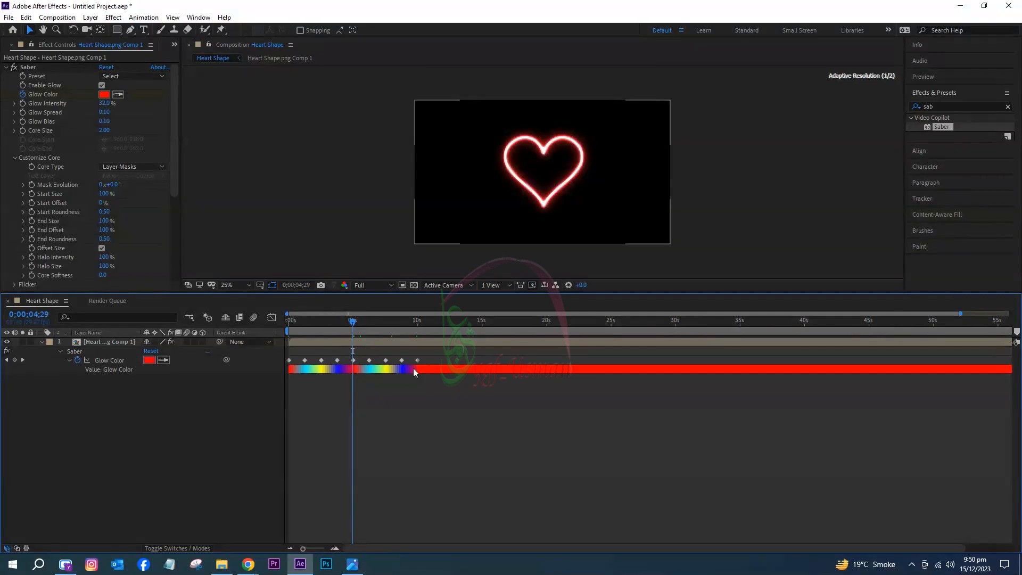
pyautogui.click(109, 341)
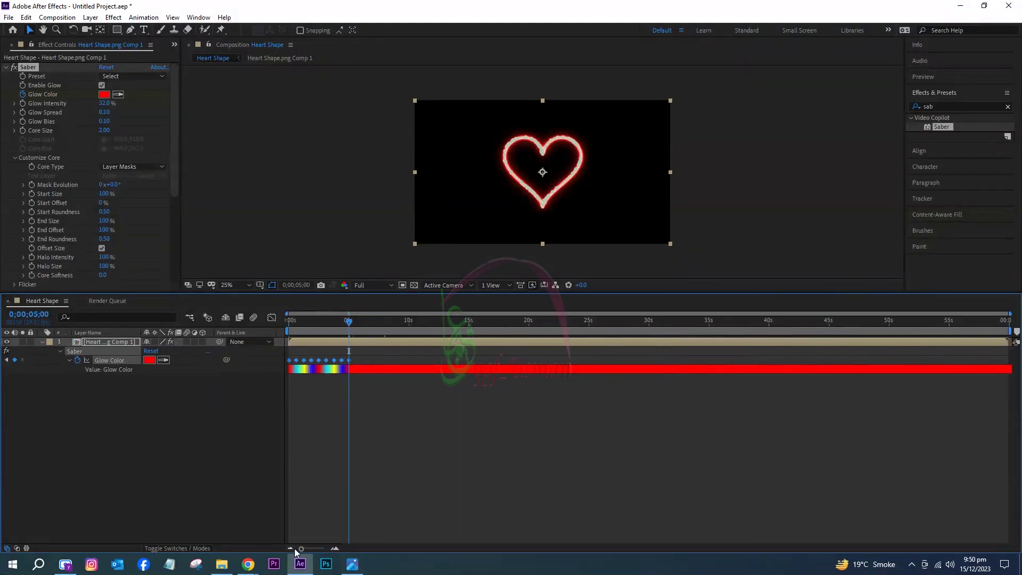
pyautogui.click(397, 320)
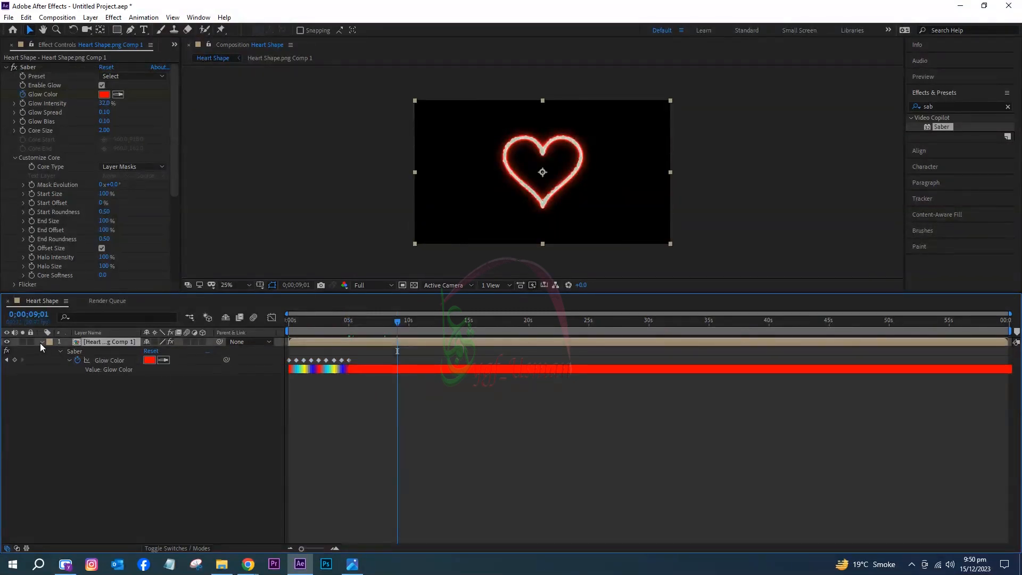
# - Keyframe the heart's Scale from 0% to about 1044%, plus matching Position keyframes
pyautogui.click(42, 342)
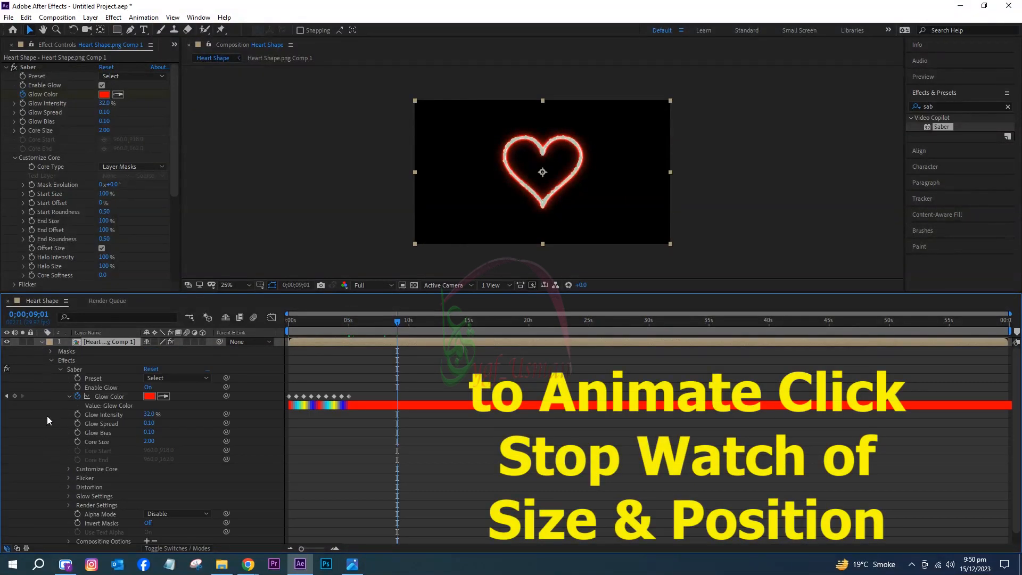
pyautogui.click(60, 360)
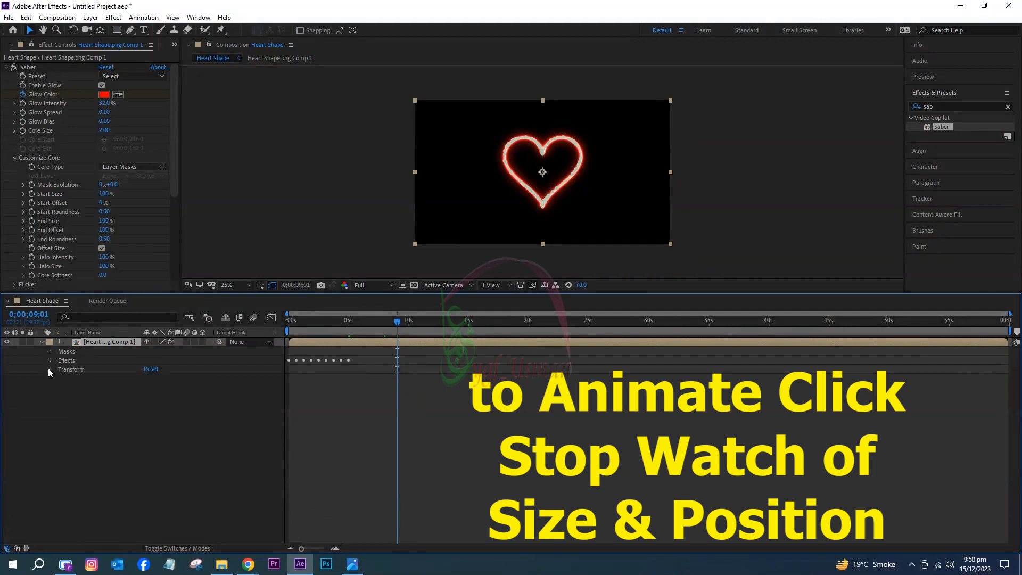
pyautogui.click(51, 369)
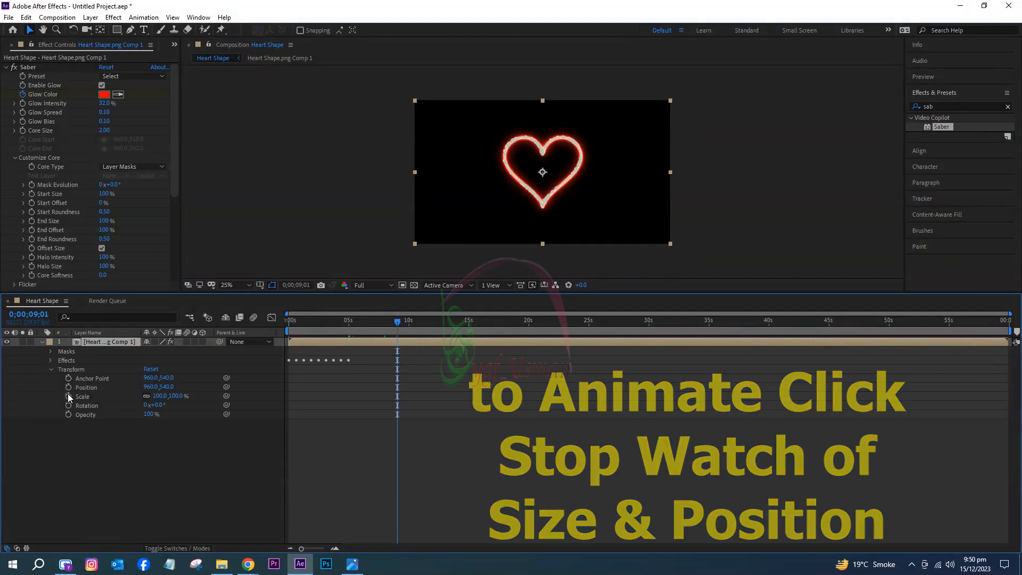
pyautogui.click(68, 395)
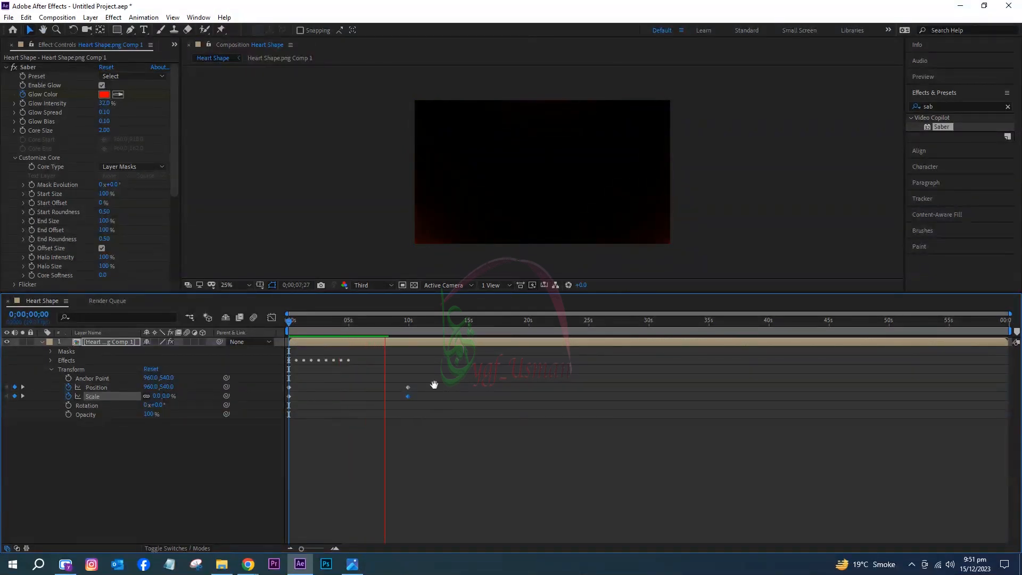
pyautogui.click(405, 321)
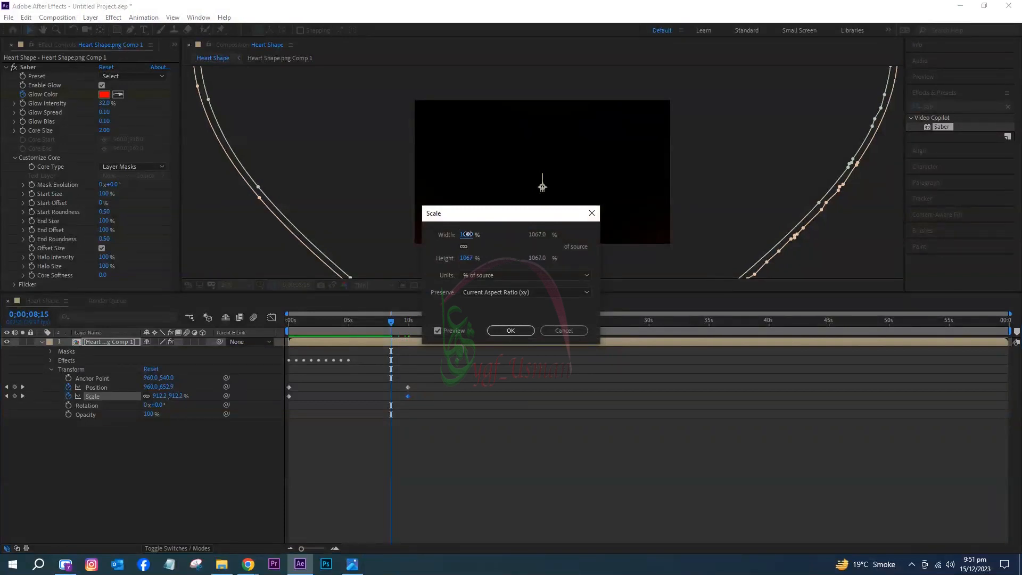
pyautogui.click(511, 330)
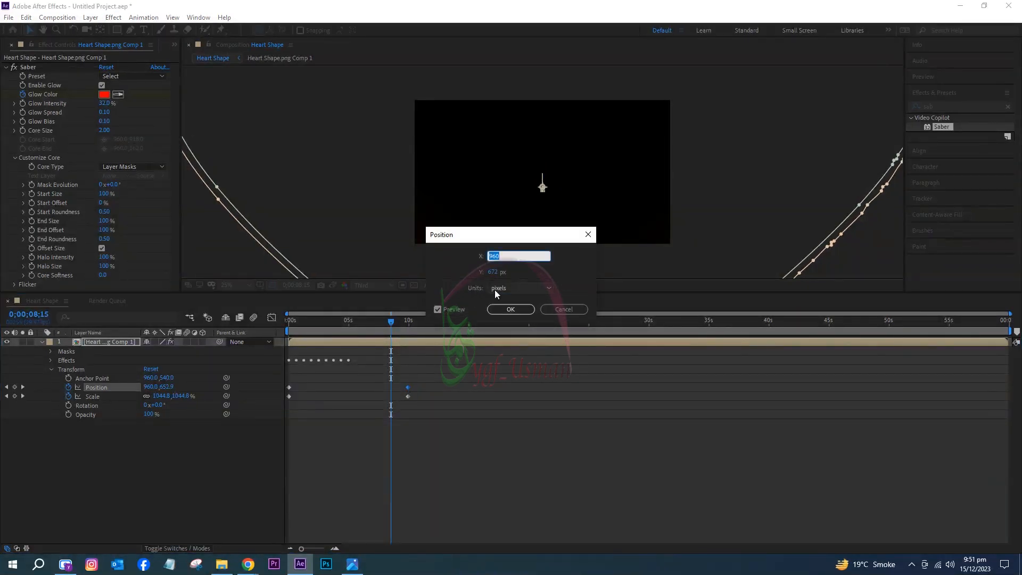
pyautogui.click(510, 309)
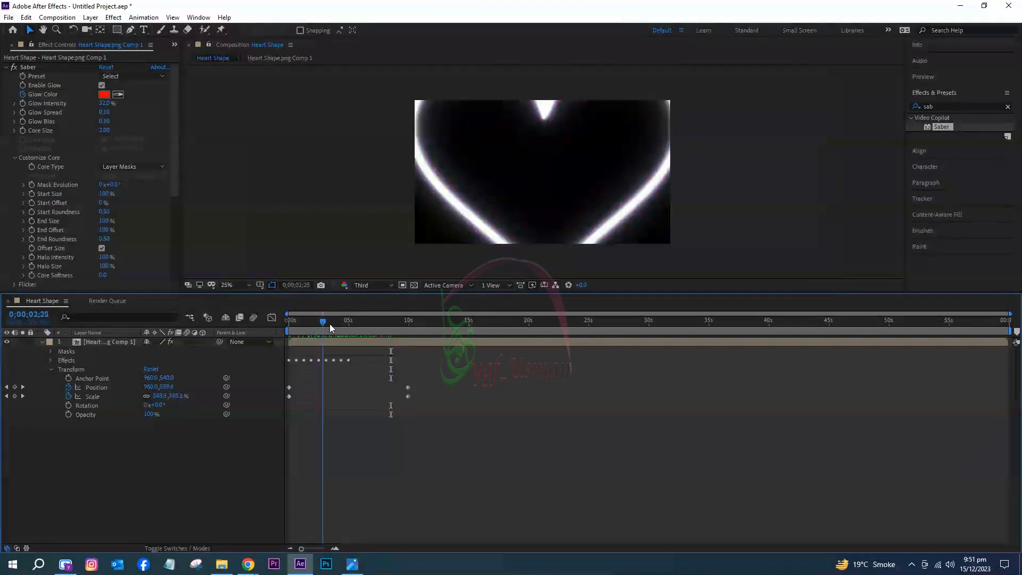
# - Scrub to preview the growing heart, then duplicate its layer with Ctrl+D
pyautogui.moveTo(322, 322); pyautogui.dragTo(347, 322)
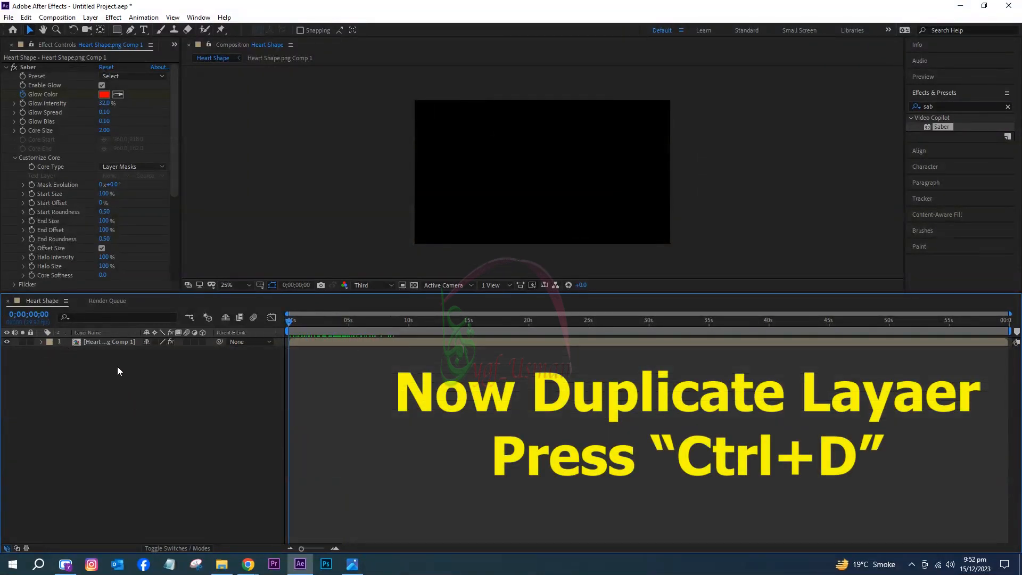
pyautogui.press('Ctrl+D')
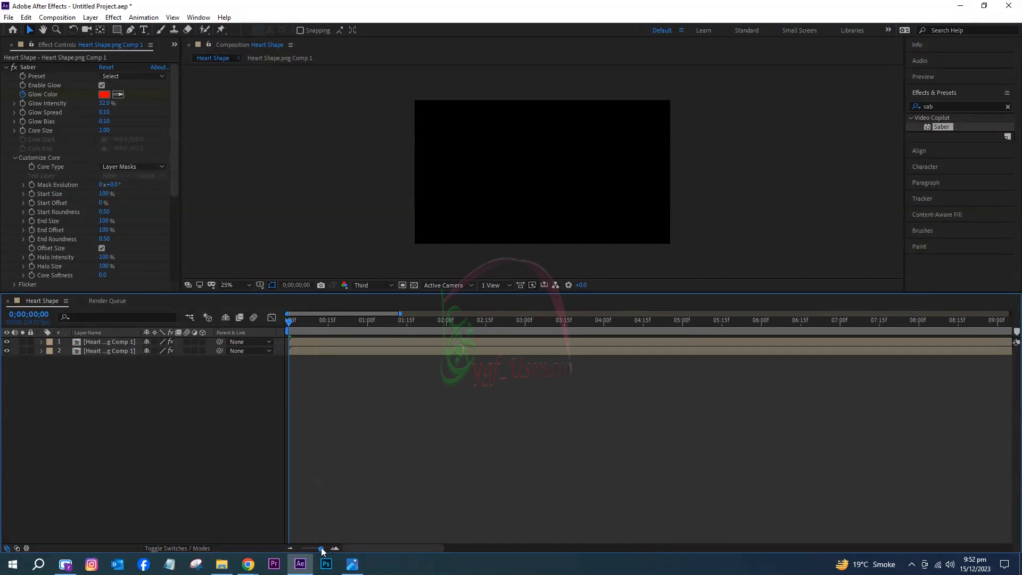
pyautogui.moveTo(329, 386)
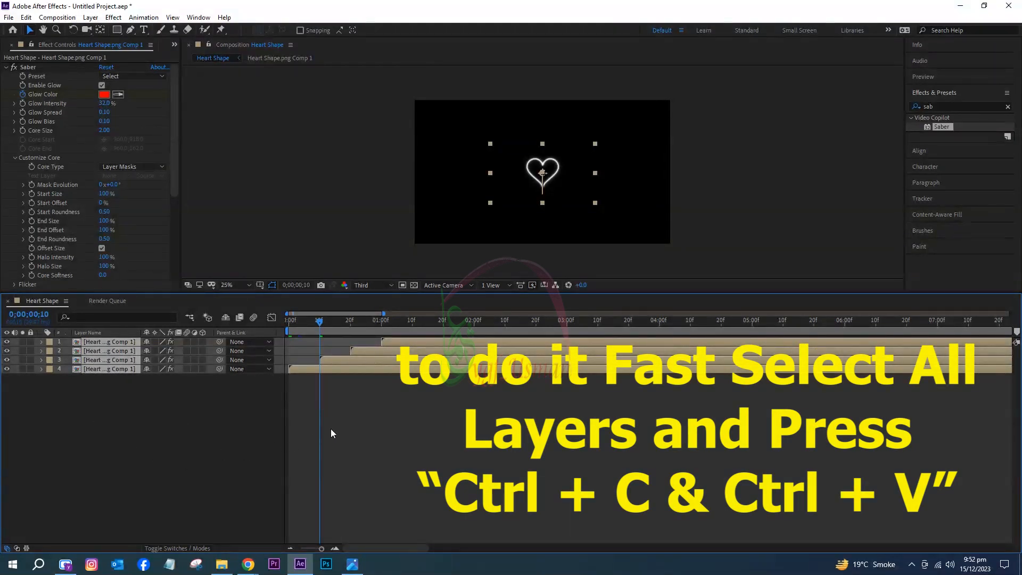
# - Paste more staggered heart layer copies and jump later to check the tunnel
pyautogui.press('ctrl+v')
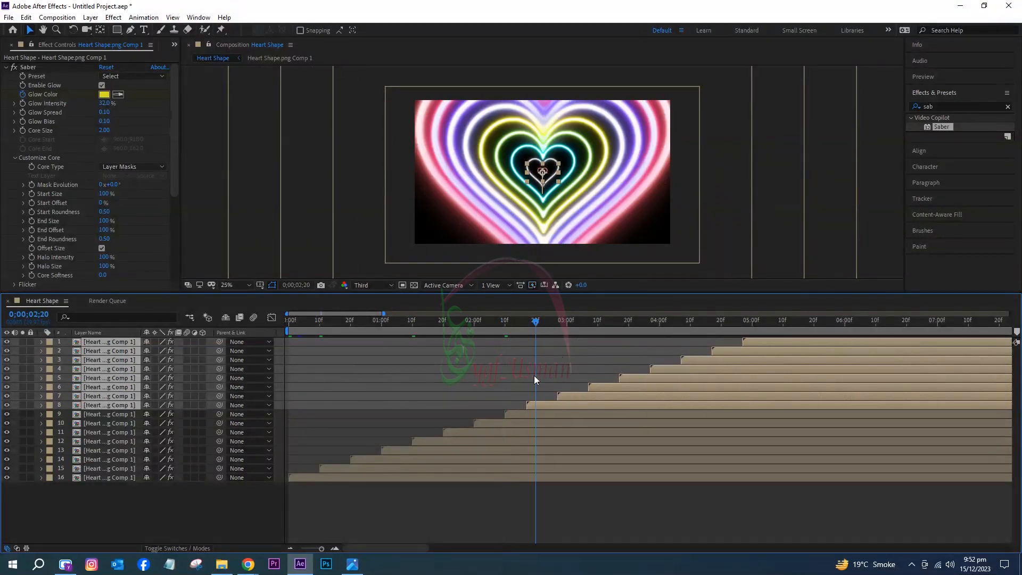
pyautogui.click(751, 322)
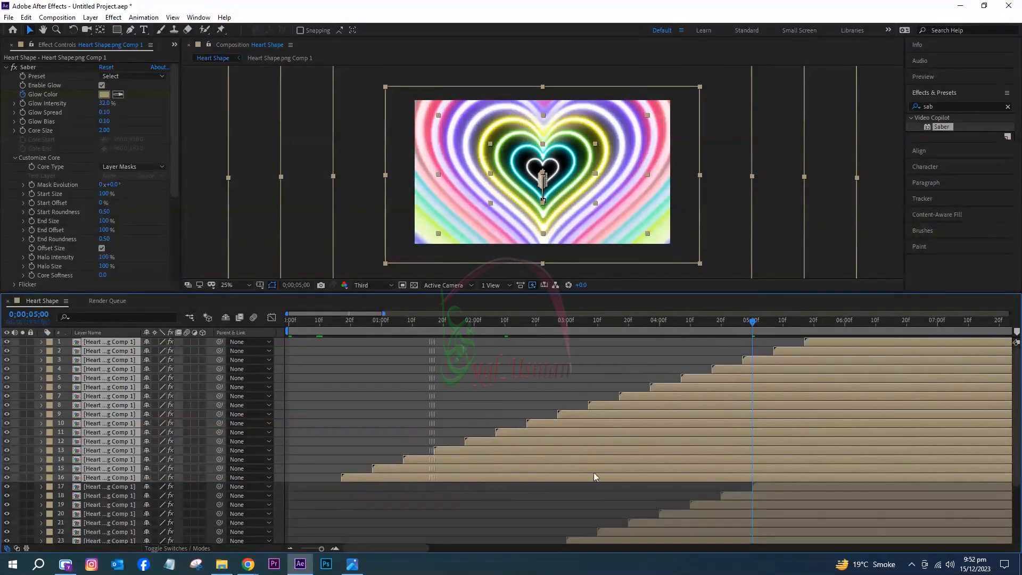
pyautogui.click(782, 320)
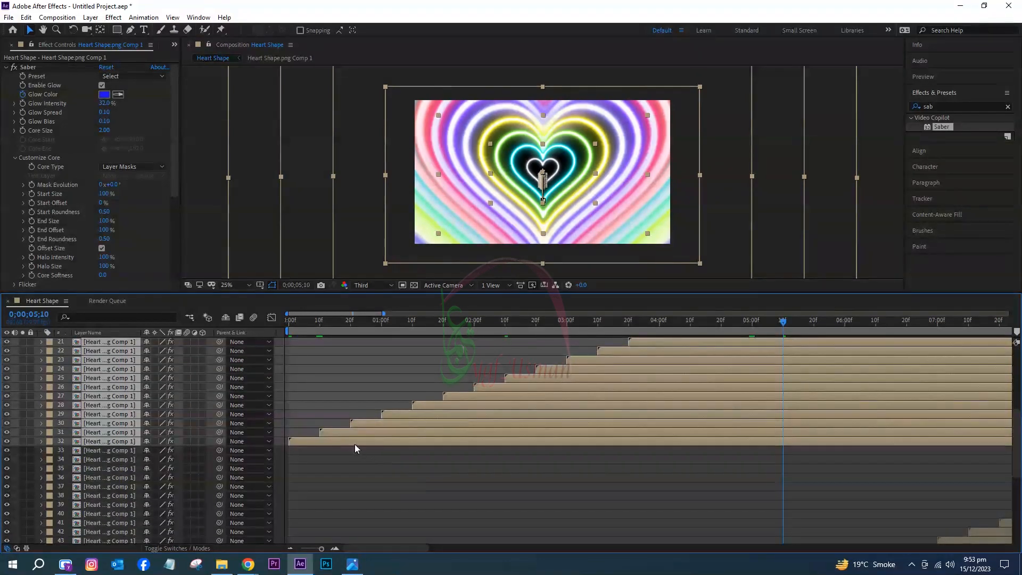
pyautogui.hscroll(3)
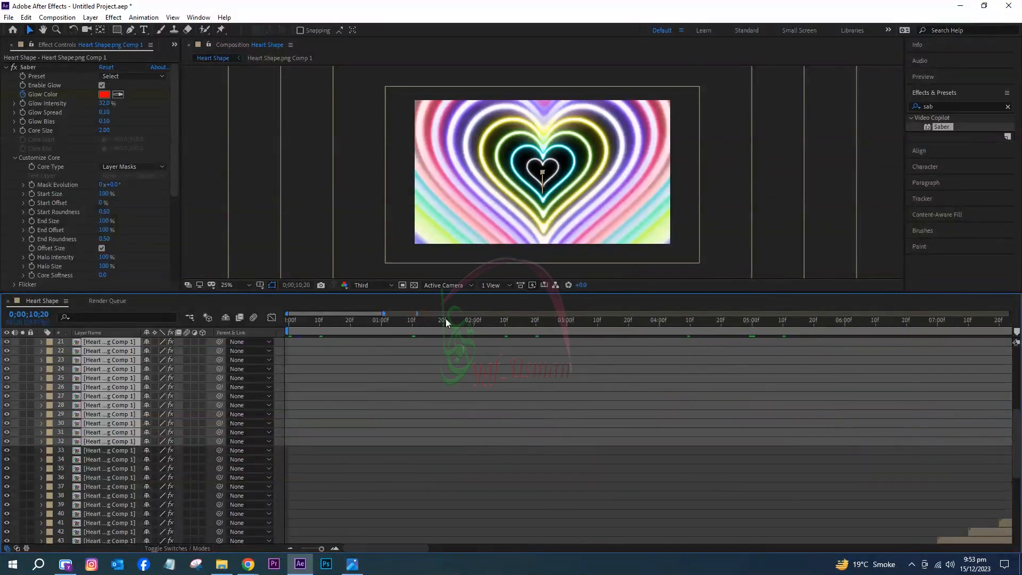
pyautogui.click(356, 283)
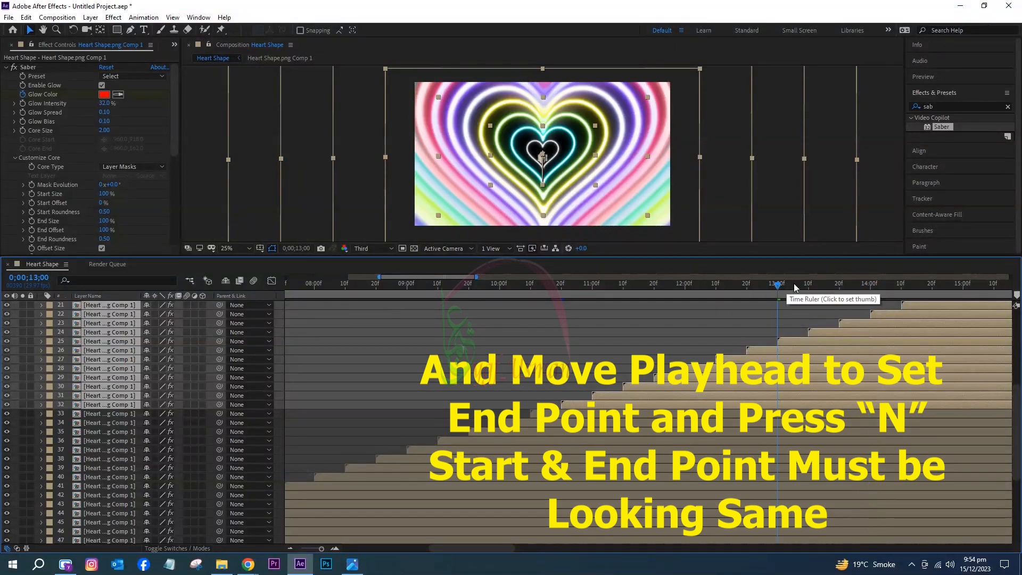
# - Place the playhead at the matching frame to end the loop at 14 seconds
pyautogui.click(869, 283)
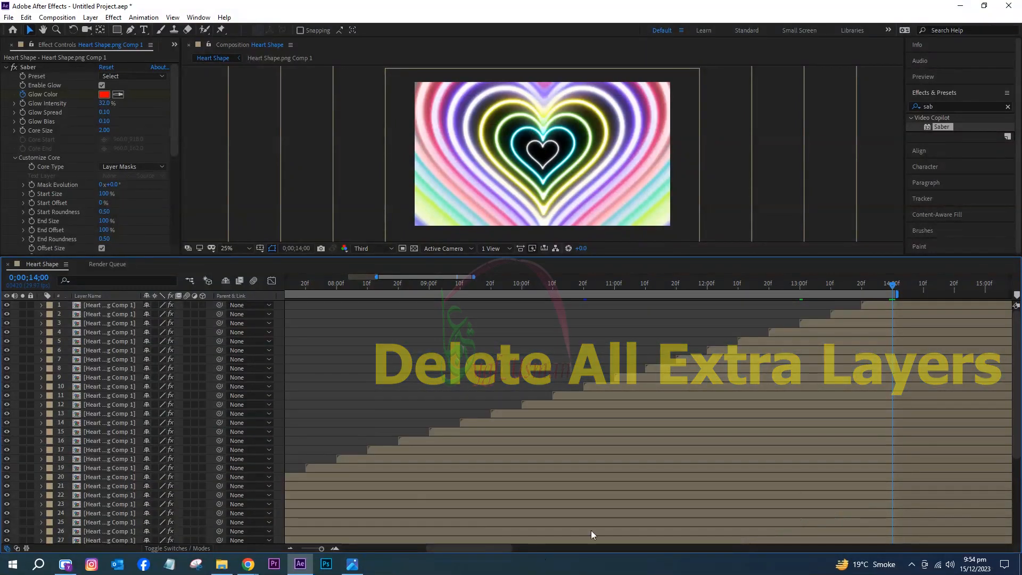
pyautogui.moveTo(319, 548); pyautogui.dragTo(297, 548)
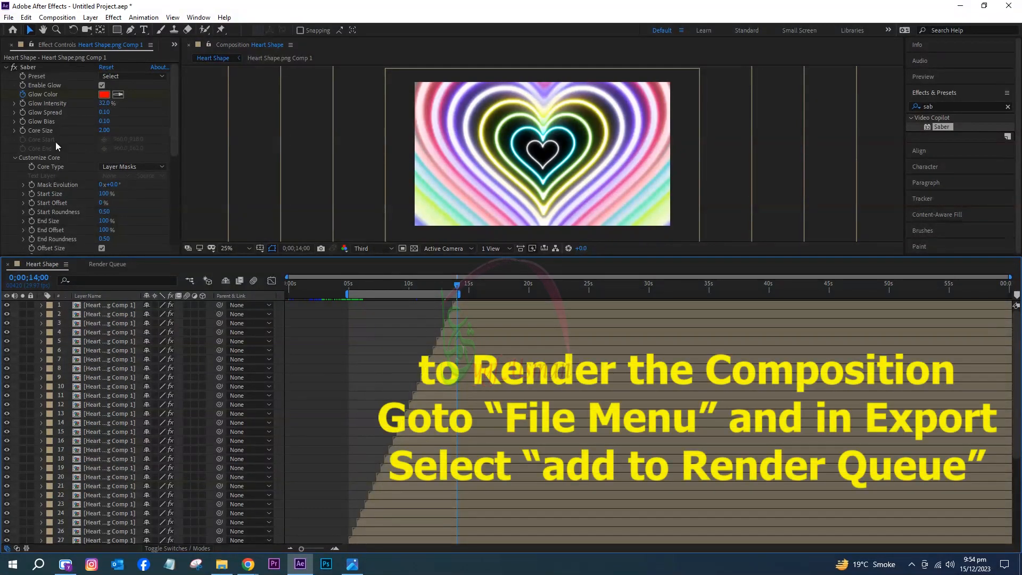
# - Add the heart tunnel composition to the render queue
pyautogui.click(57, 17)
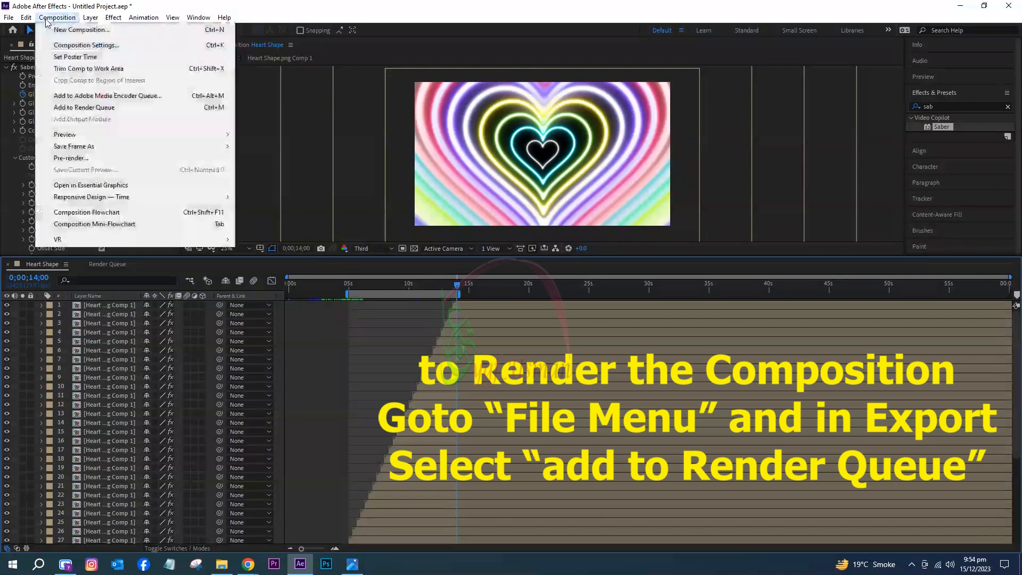
pyautogui.click(8, 17)
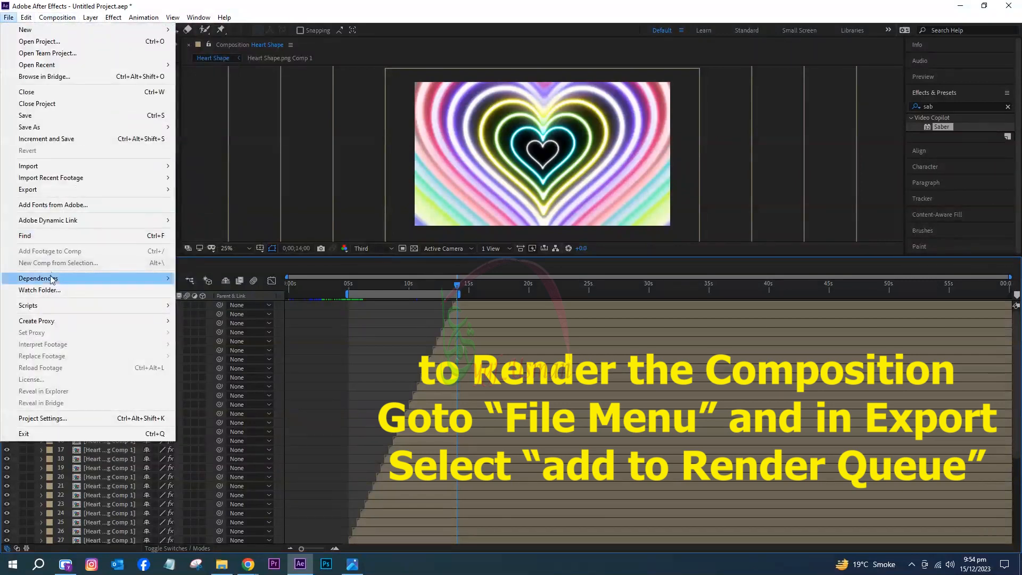
pyautogui.moveTo(89, 263)
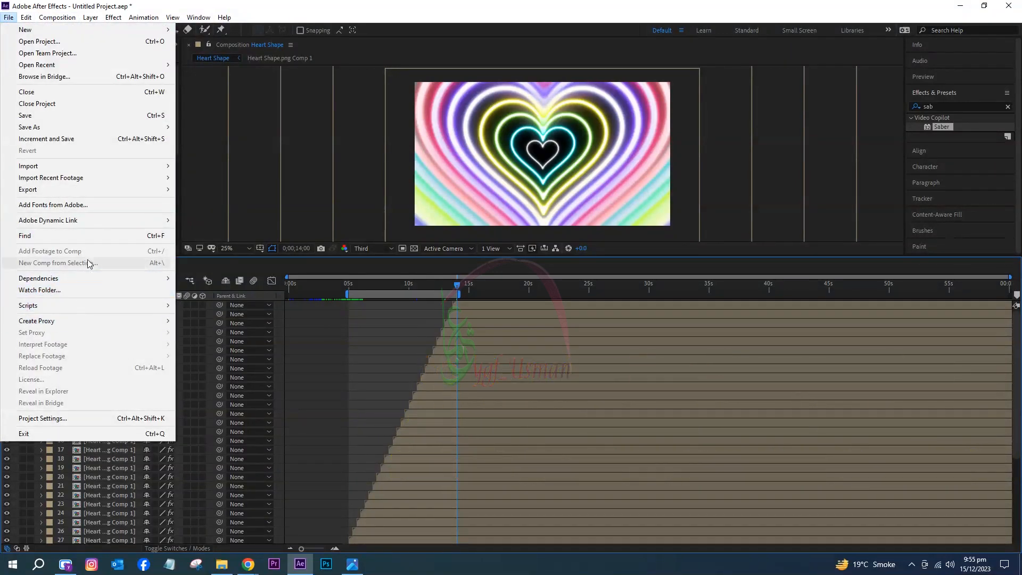
pyautogui.moveTo(127, 162)
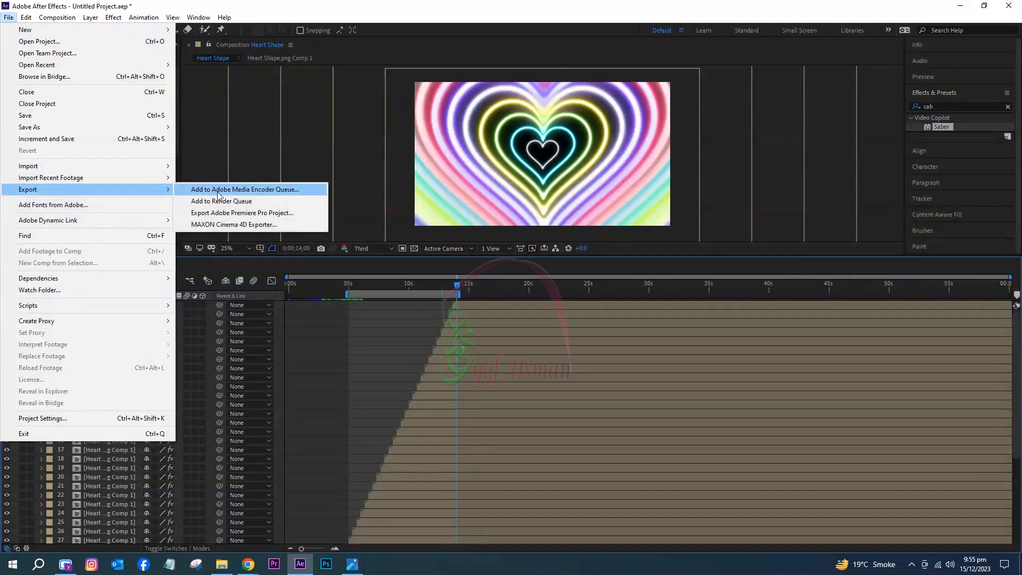
pyautogui.moveTo(246, 201)
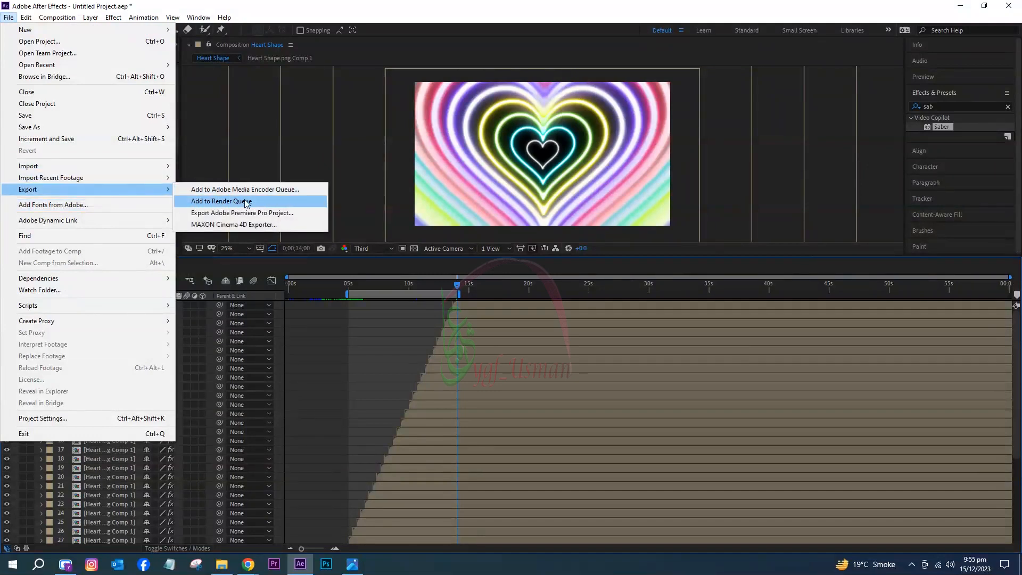
pyautogui.click(221, 201)
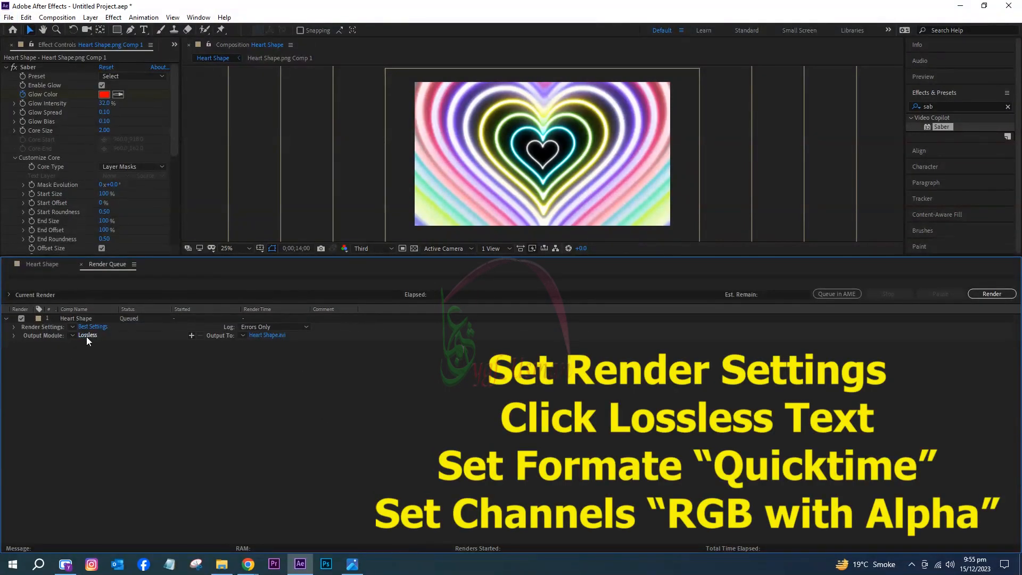
# - Set the output module to QuickTime format with RGB + Alpha channels
pyautogui.click(88, 334)
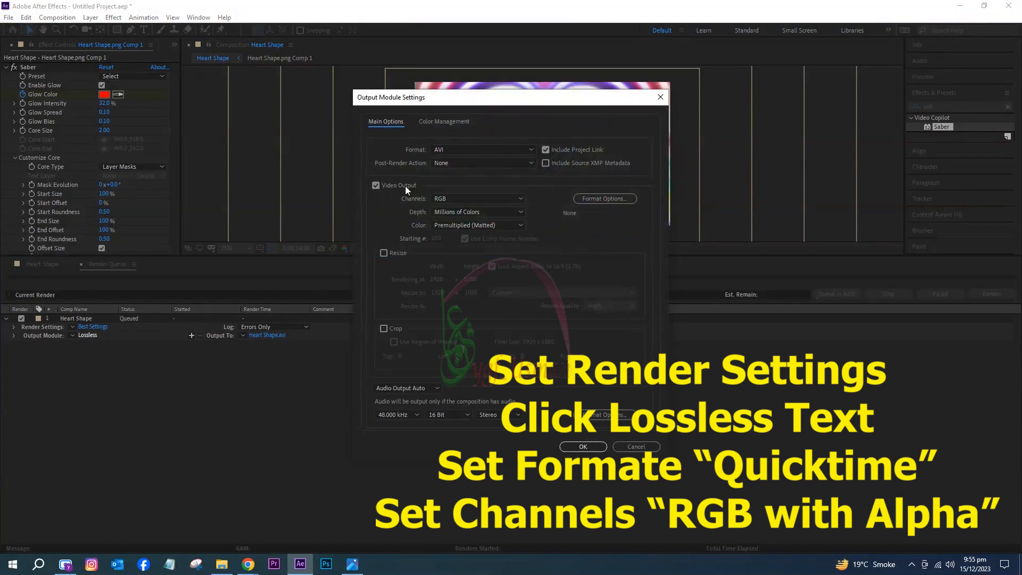
pyautogui.click(482, 150)
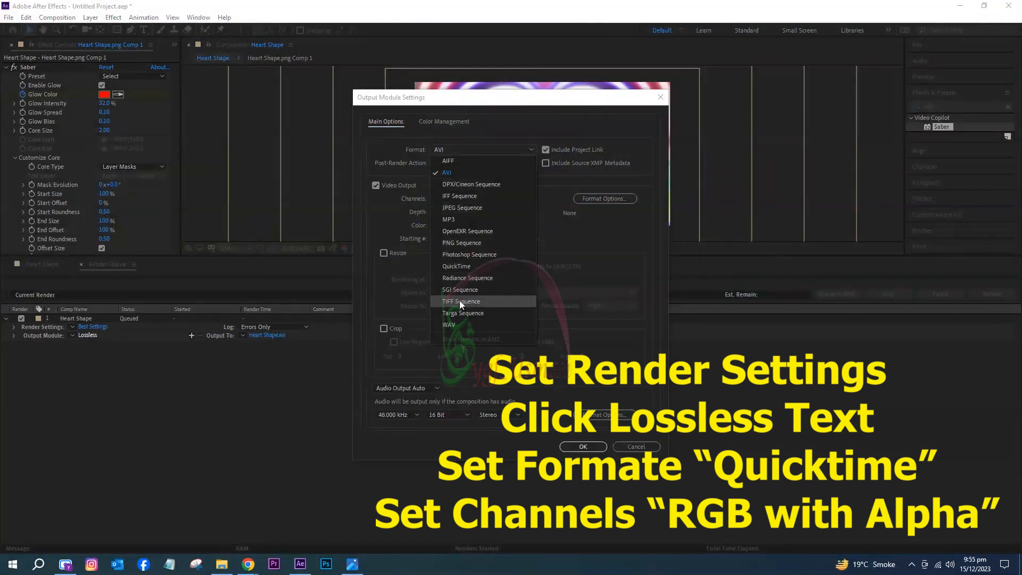
pyautogui.moveTo(456, 266)
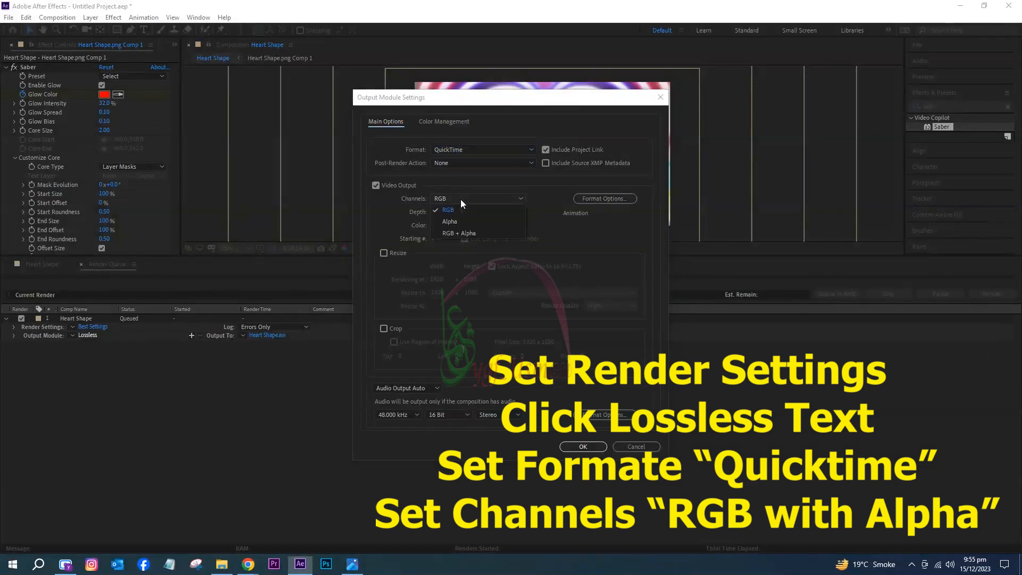
pyautogui.click(459, 233)
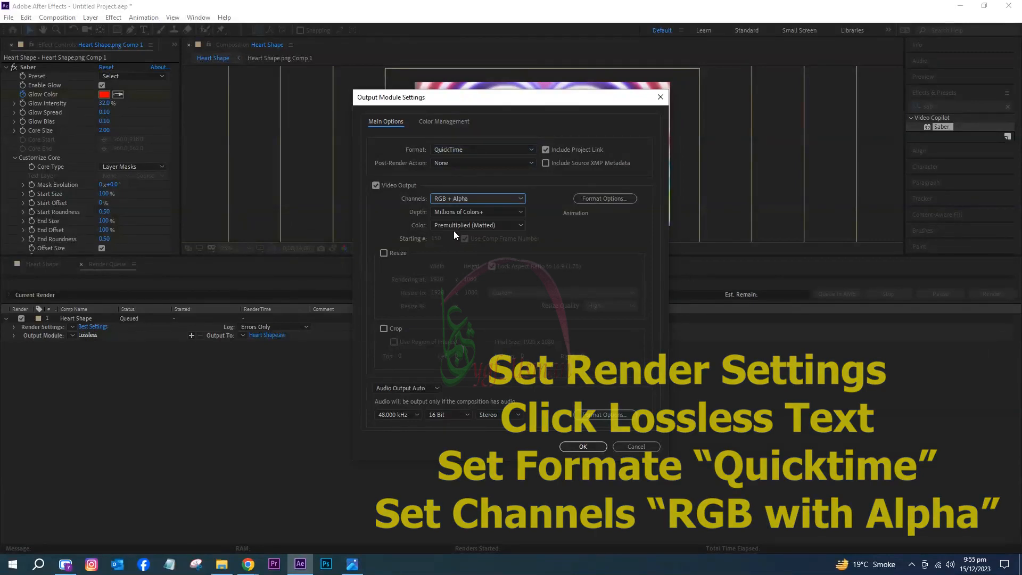
pyautogui.click(583, 446)
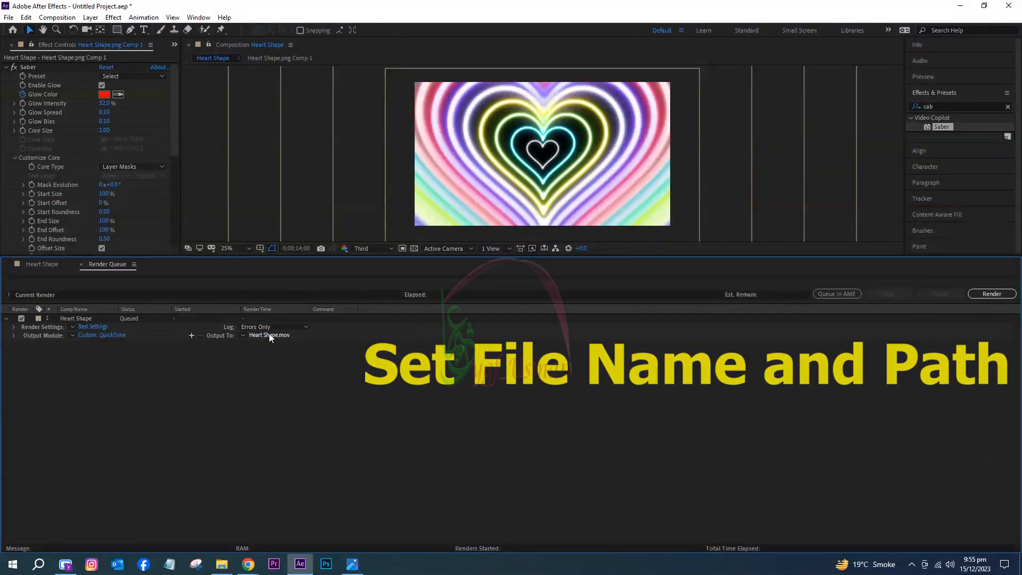
# - Save the output as 'Neon Heart Loop' in the Rendered folder and start rendering
pyautogui.click(268, 335)
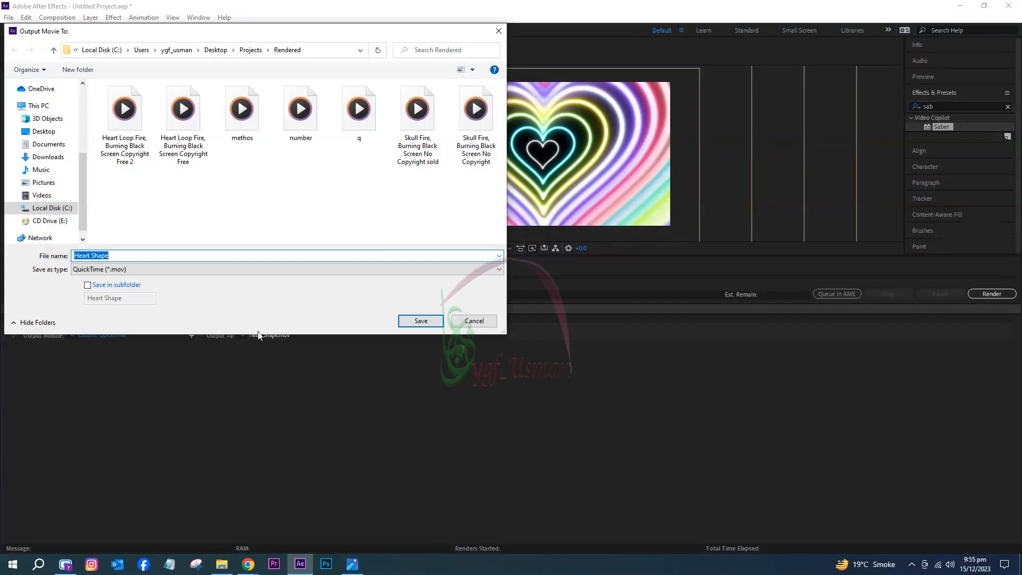
pyautogui.click(158, 256)
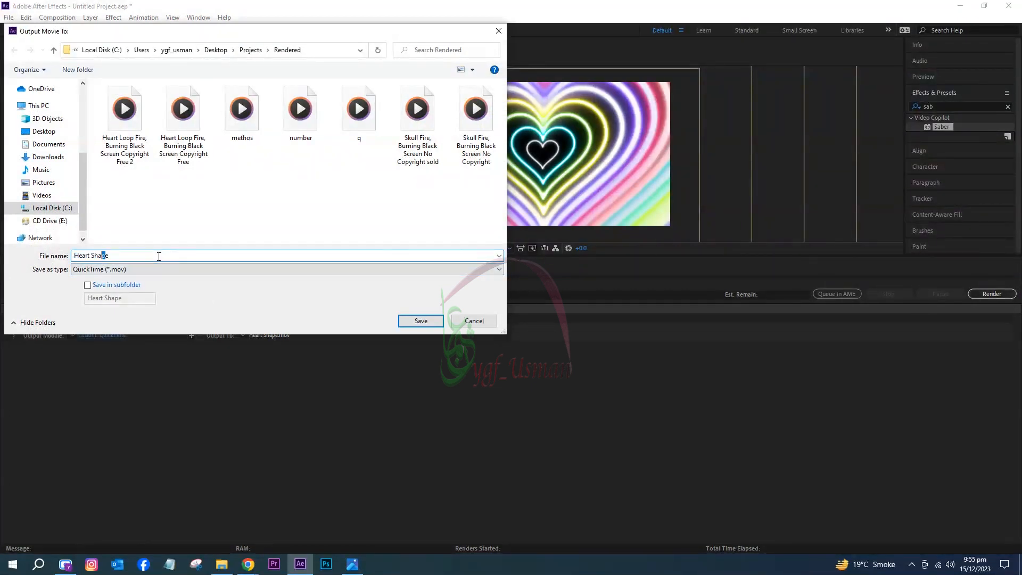
pyautogui.doubleClick(98, 255)
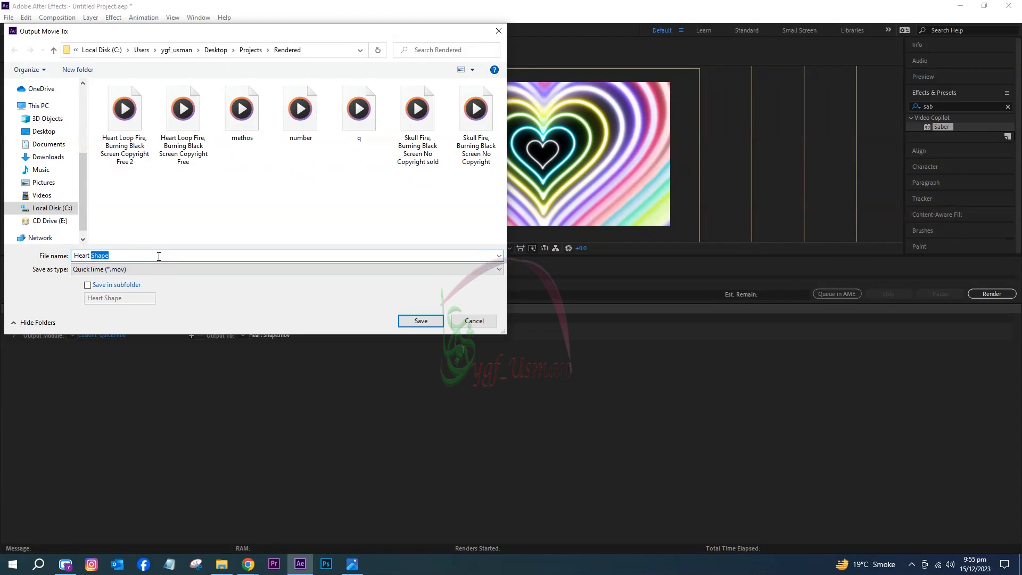
pyautogui.write('Heart Loop')
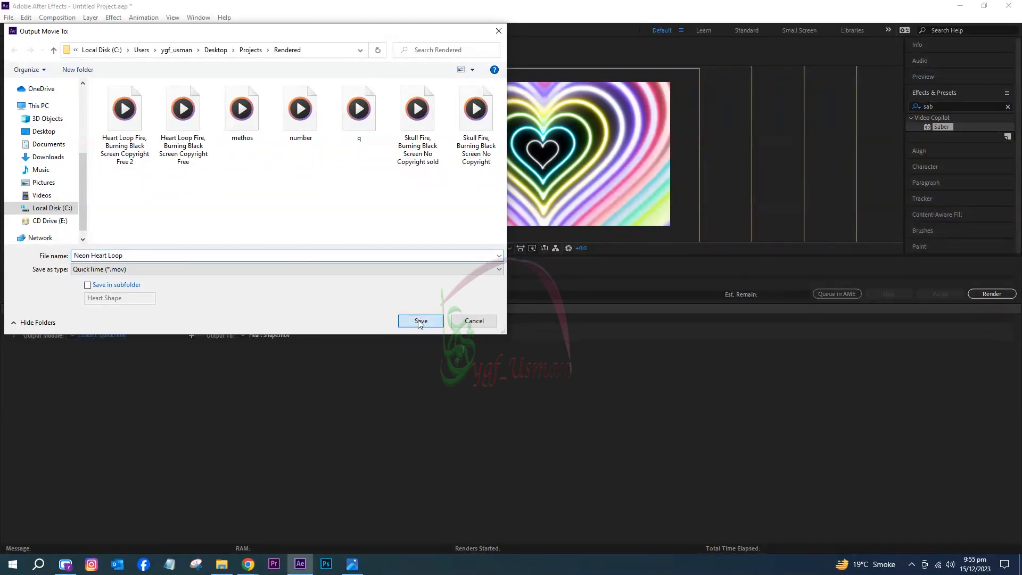
pyautogui.click(420, 321)
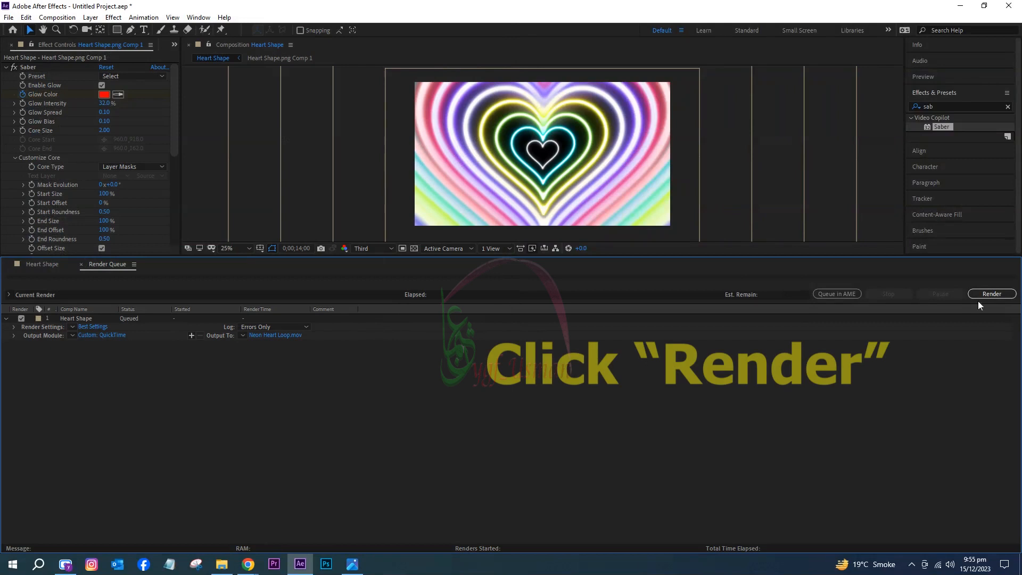
pyautogui.click(991, 293)
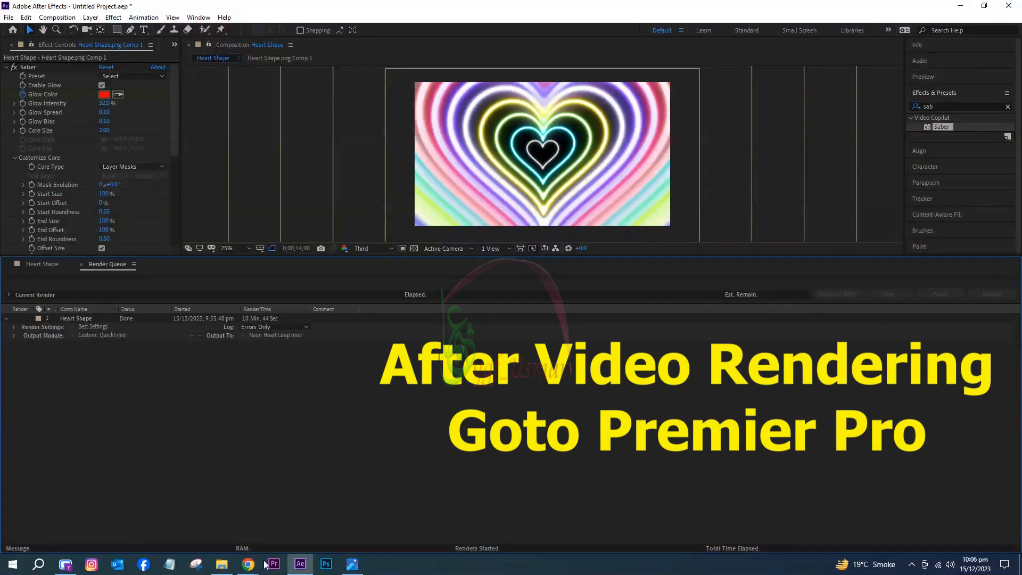
# - Switch to Premiere Pro and create a project named 'heart Loop Animation'
pyautogui.click(273, 564)
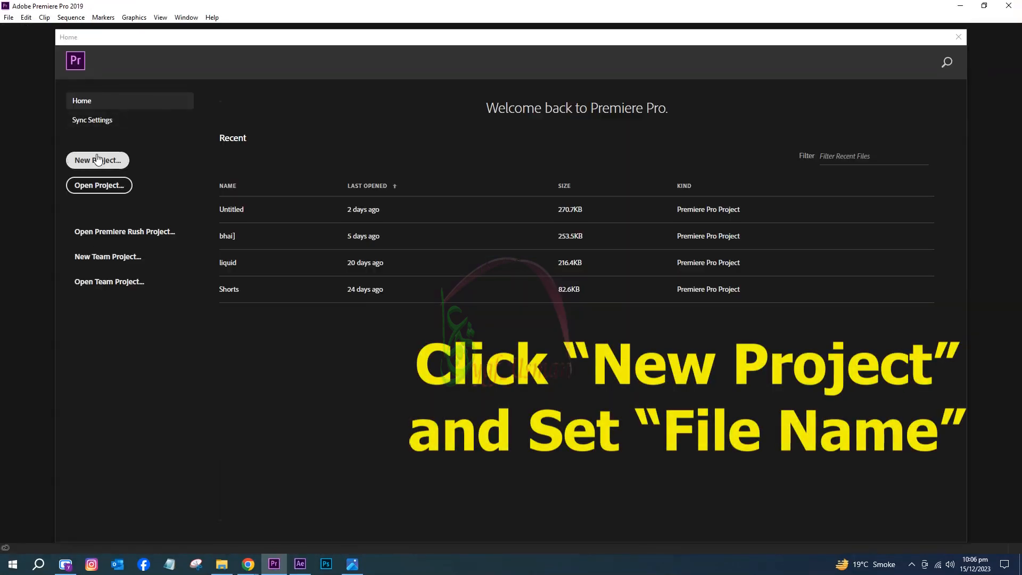
pyautogui.click(98, 161)
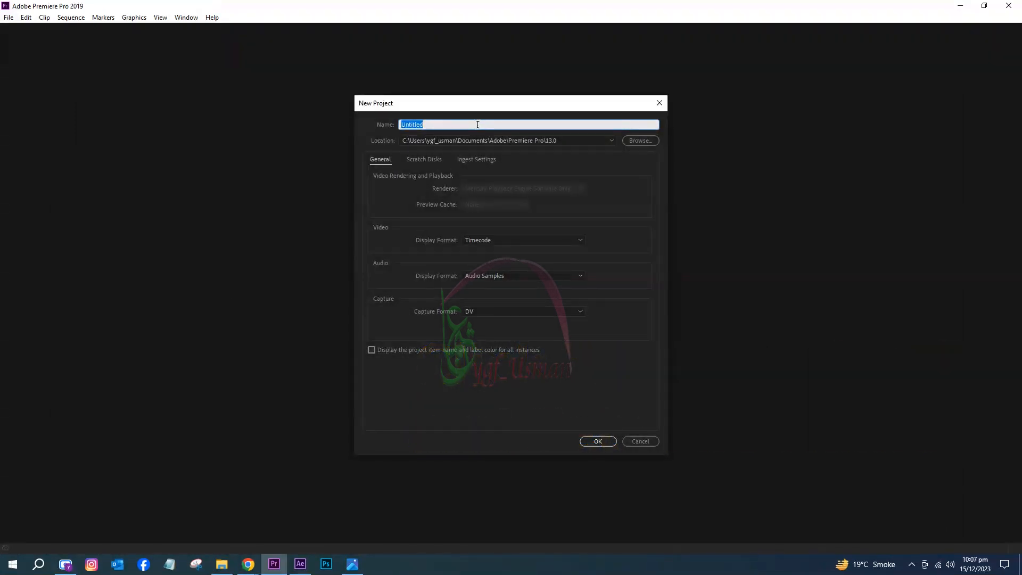
pyautogui.write('heart')
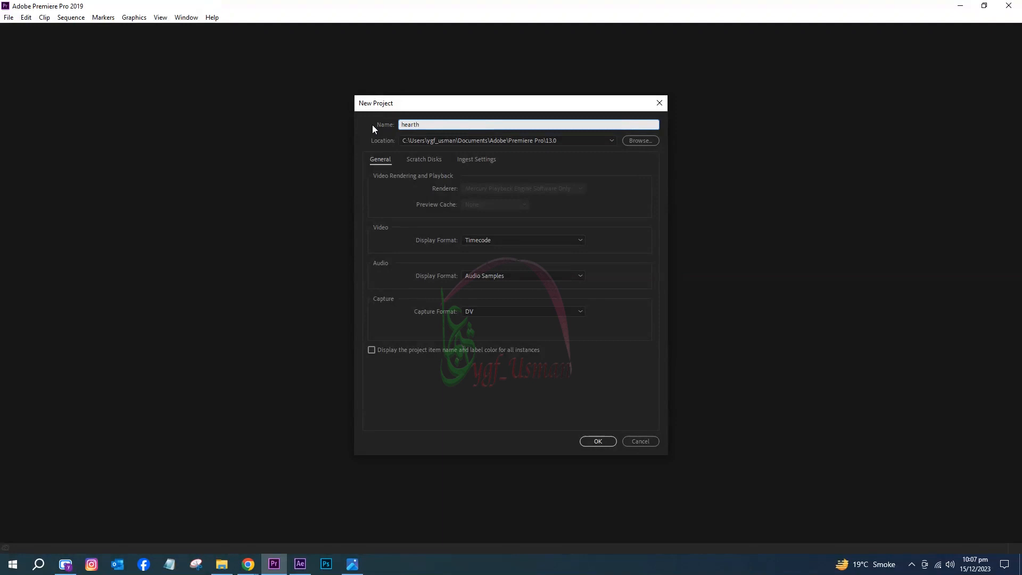
pyautogui.write('heart Loop Animation')
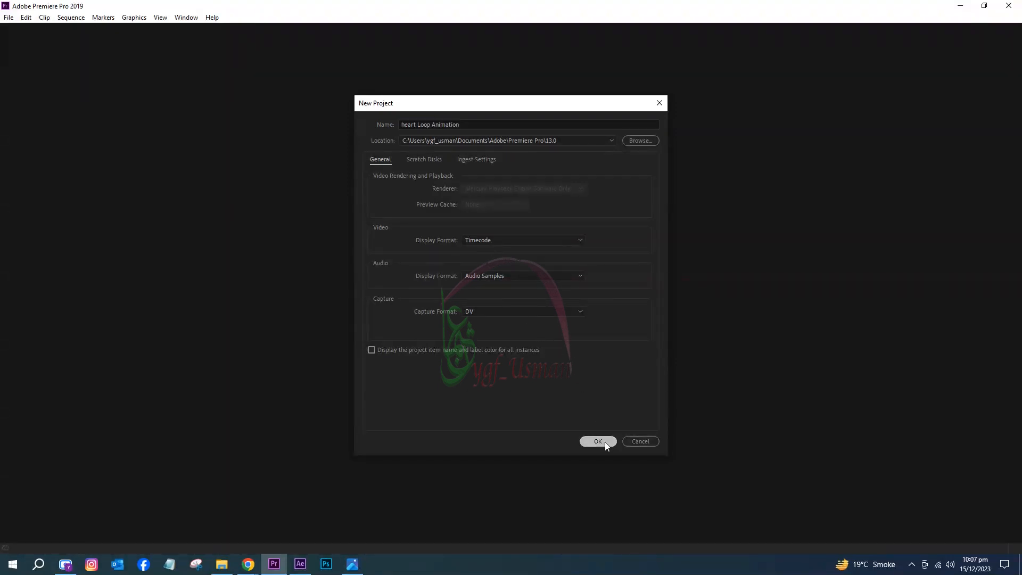
pyautogui.click(598, 441)
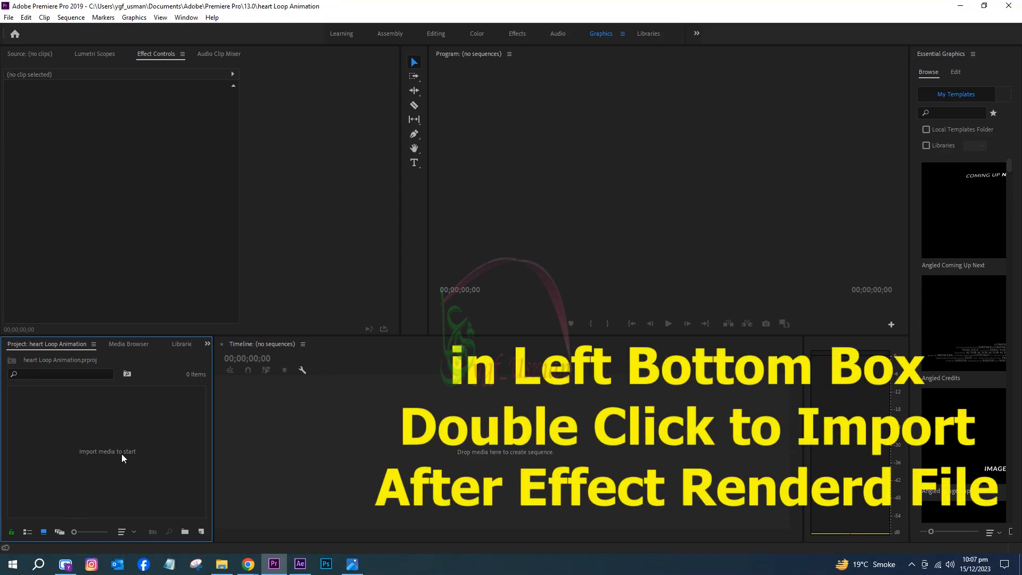
# - Import Neon Heart Loop.mov into a new sequence and repeat the clip back to back
pyautogui.doubleClick(121, 458)
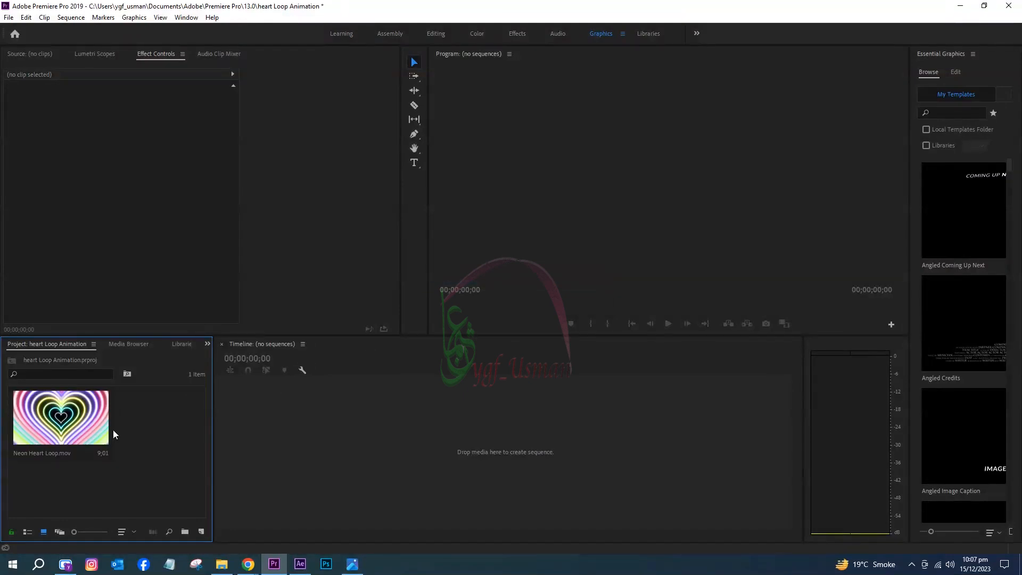
pyautogui.moveTo(60, 417); pyautogui.dragTo(352, 443)
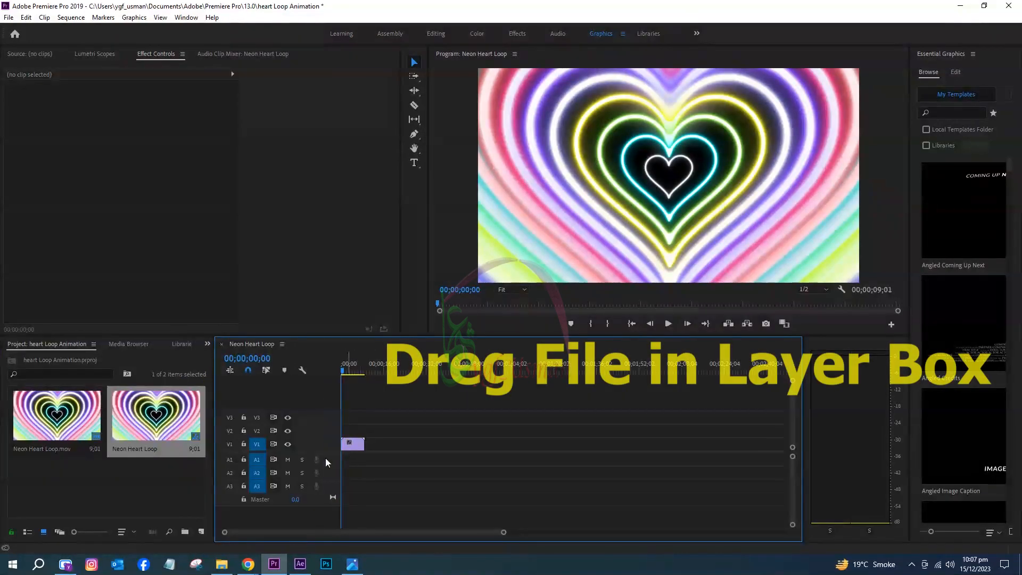
pyautogui.click(352, 443)
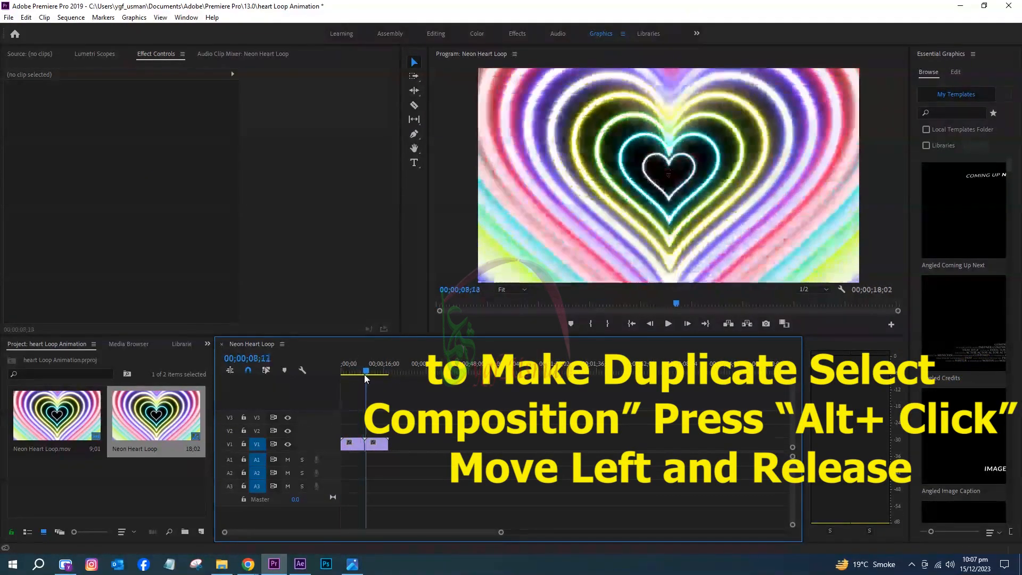
pyautogui.click(667, 324)
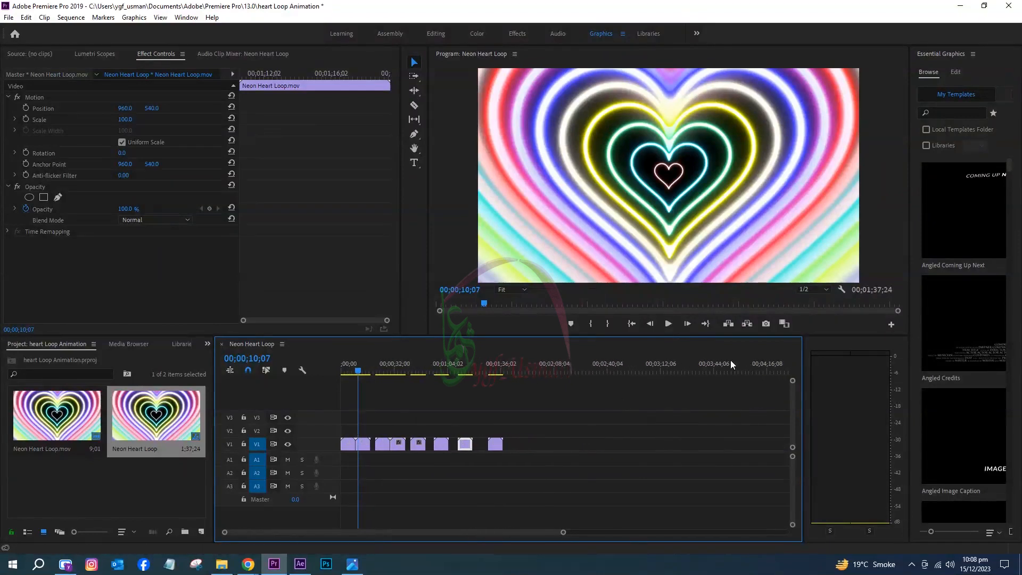
pyautogui.click(553, 372)
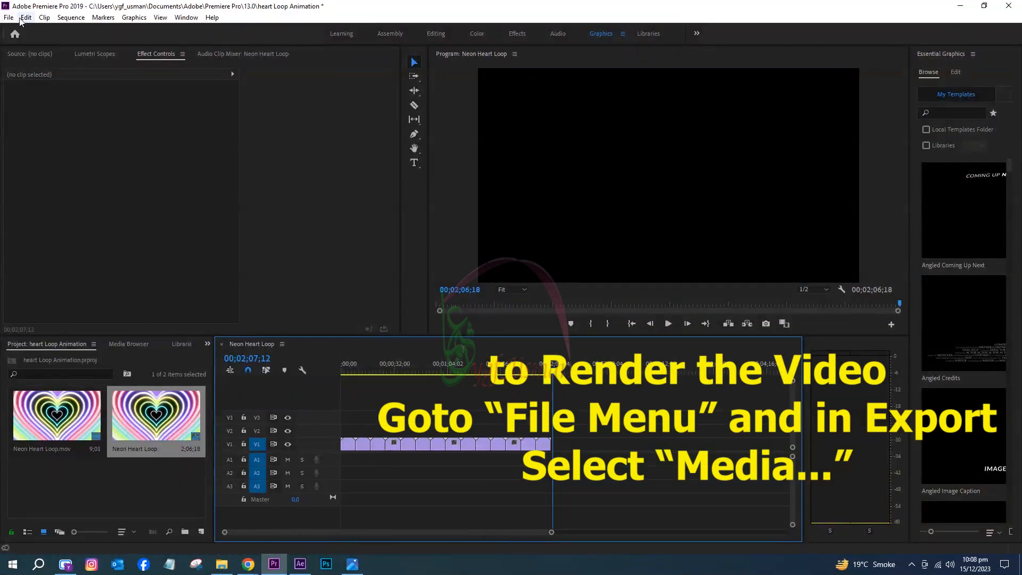
# - Export the sequence as an MP4 without audio, then open File Explorer
pyautogui.click(7, 17)
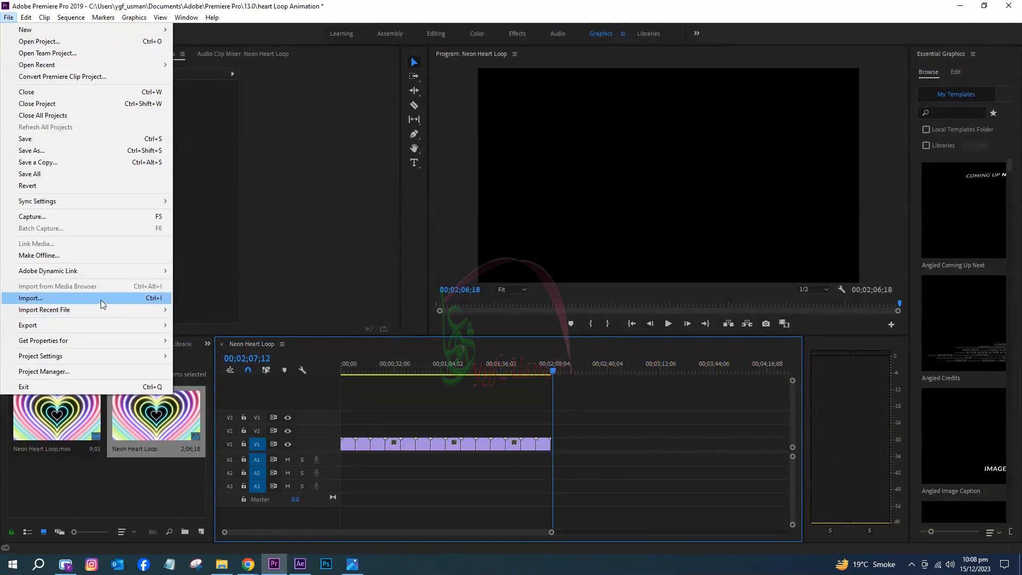
pyautogui.moveTo(28, 324)
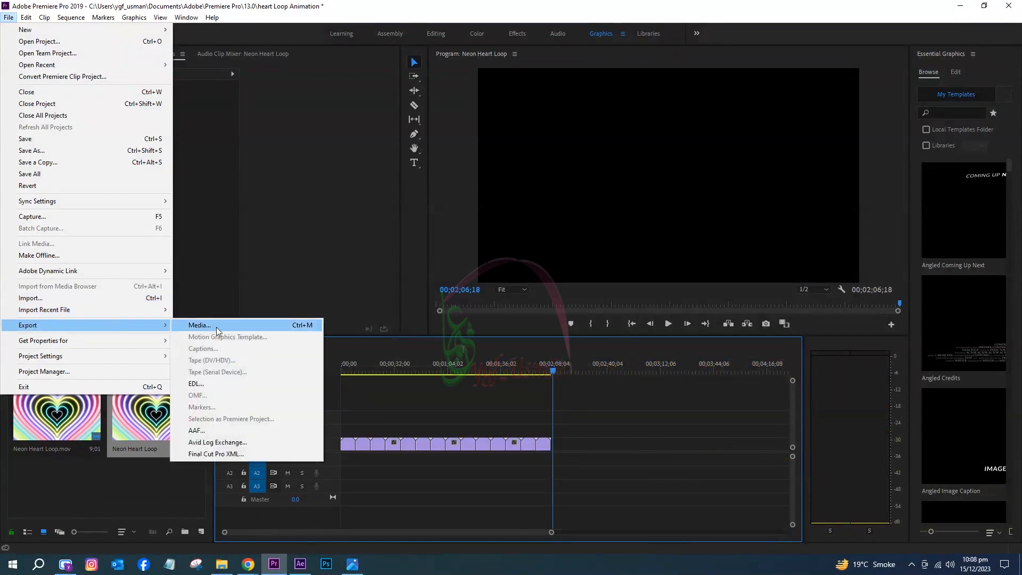
pyautogui.click(199, 325)
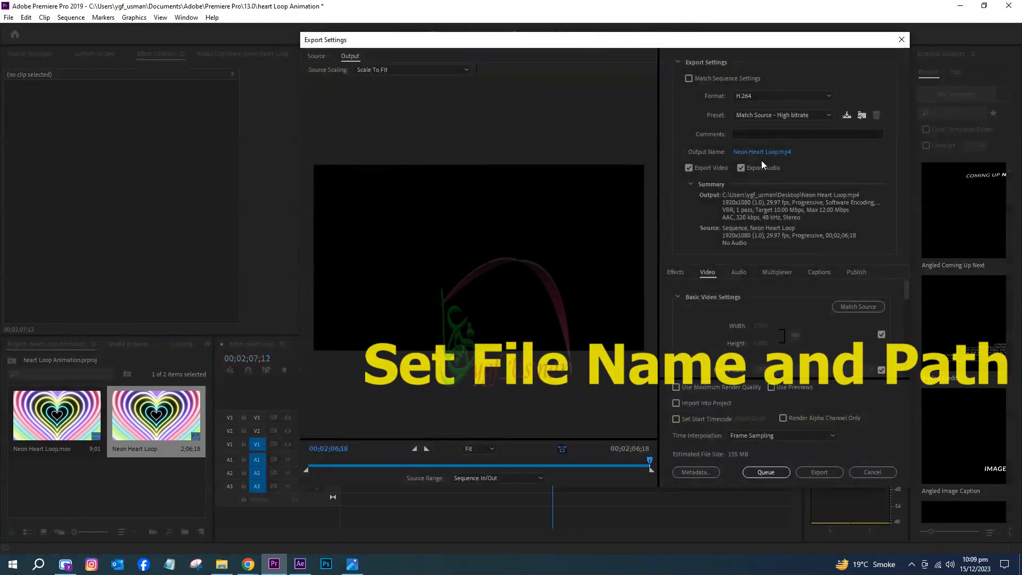
pyautogui.click(741, 167)
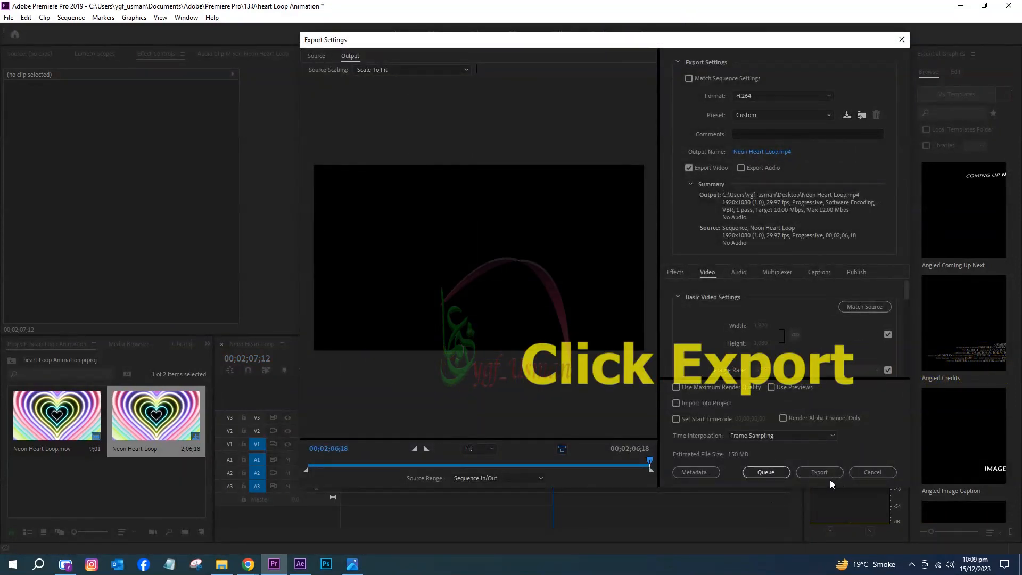
pyautogui.click(819, 472)
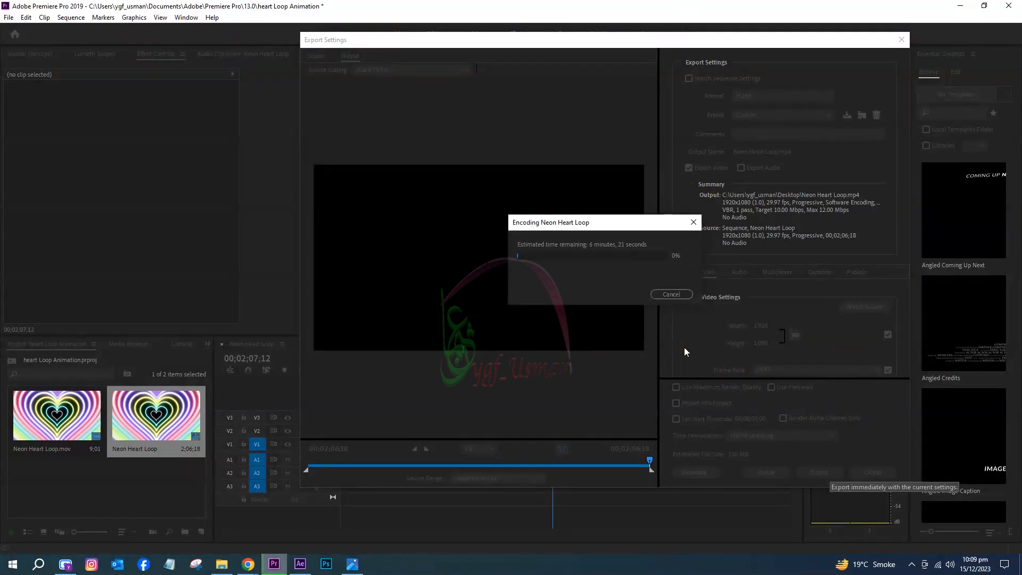
pyautogui.moveTo(650, 354)
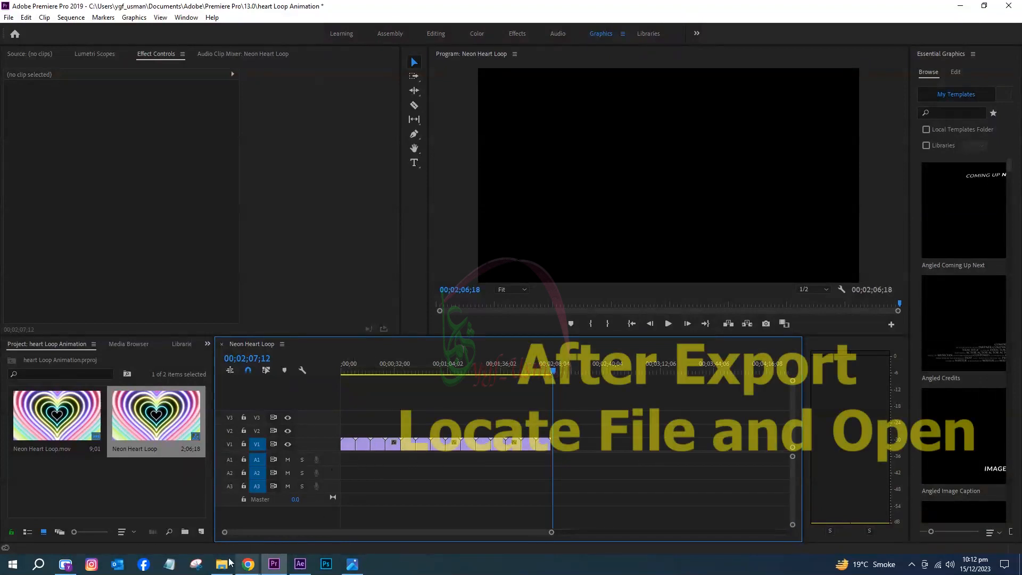
pyautogui.click(222, 563)
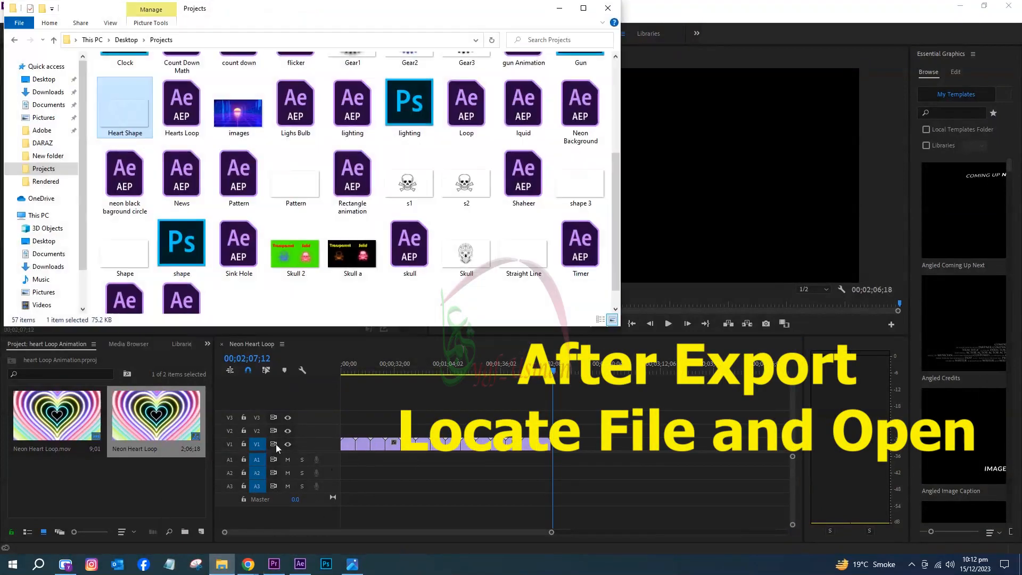